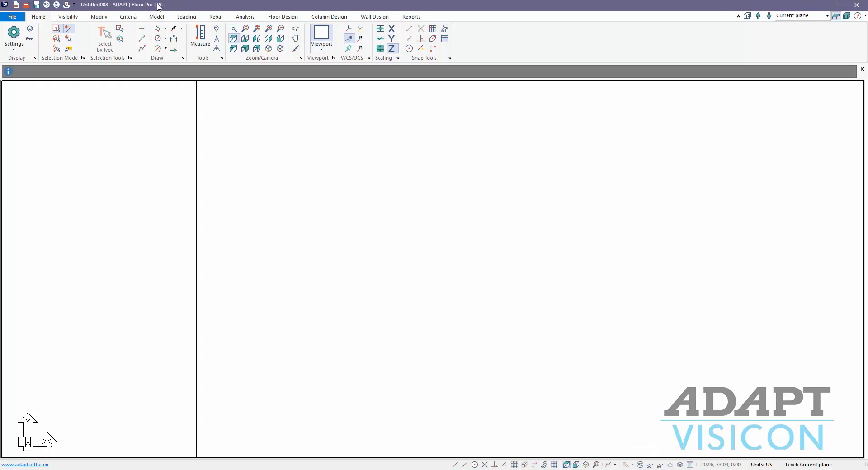
mouse_move(167, 18)
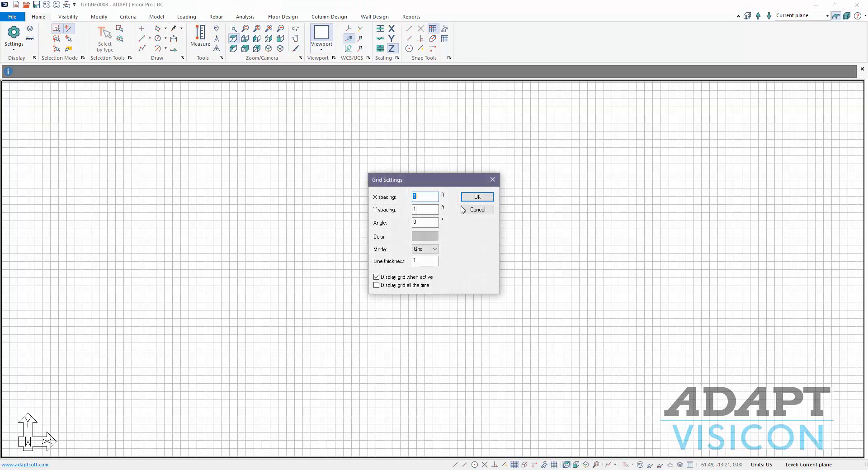
- Enter 10 ft grid spacing for X and move on to the Y spacing
text(10)
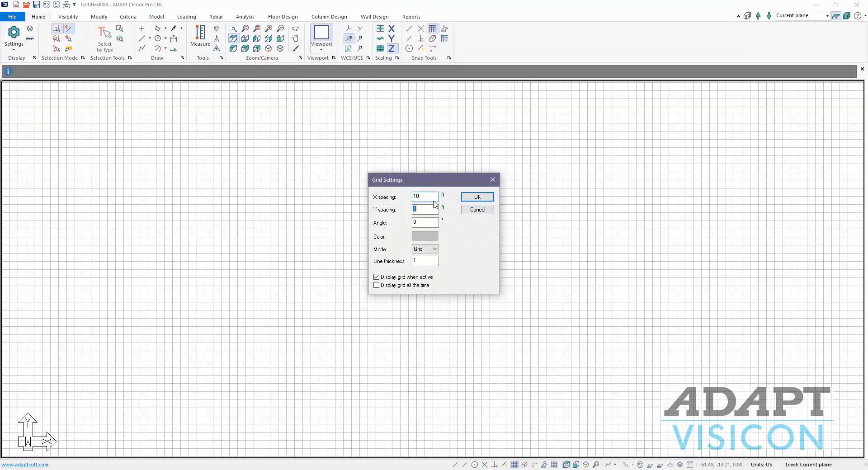
click(476, 196)
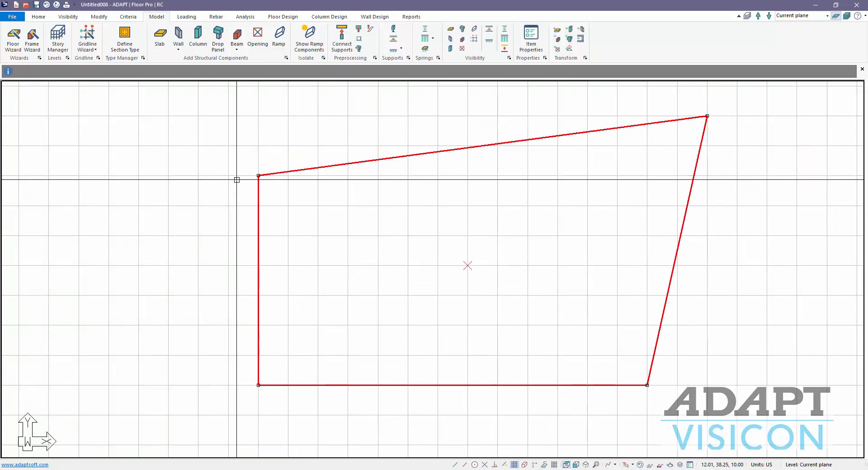
- Draw a rectangular slab outline across the 10 ft grid
drag(259, 176, 227, 117)
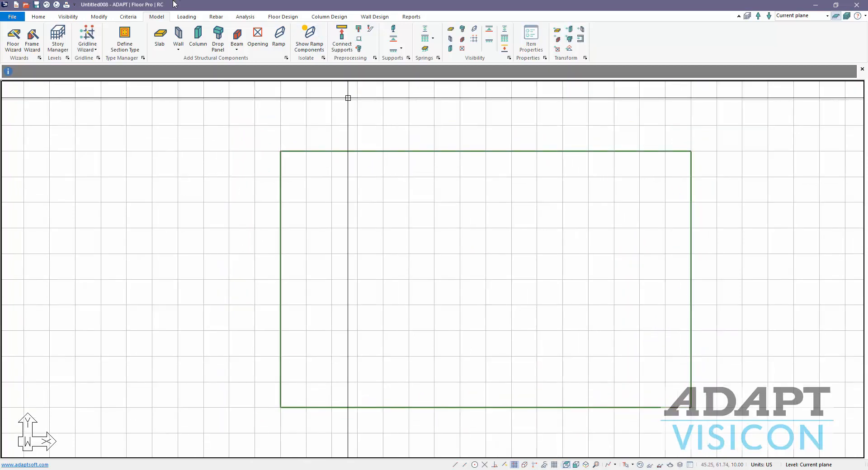
click(198, 39)
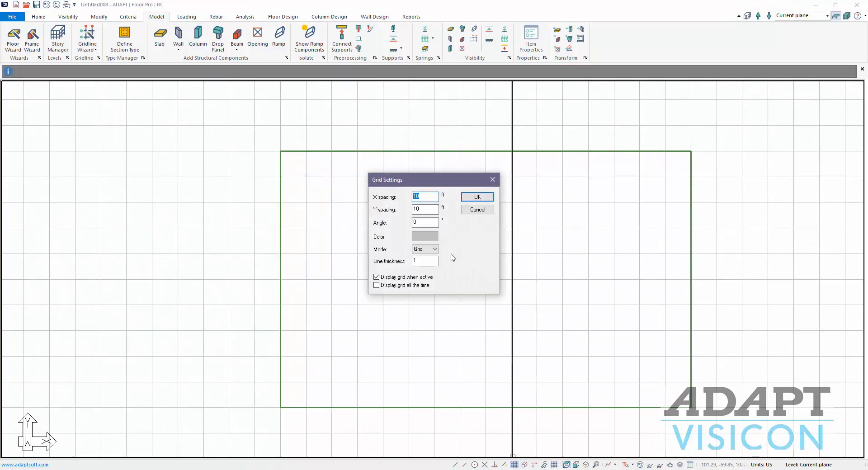
- Apply the finer grid spacing and begin placing columns on the slab
click(476, 196)
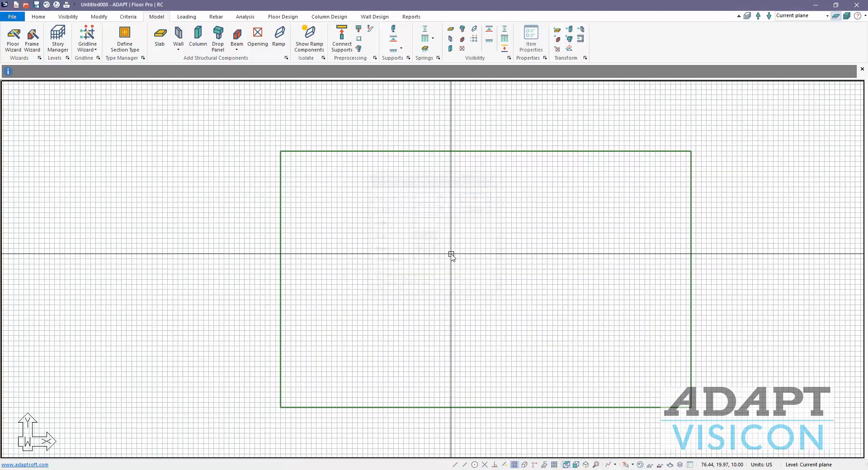
click(198, 39)
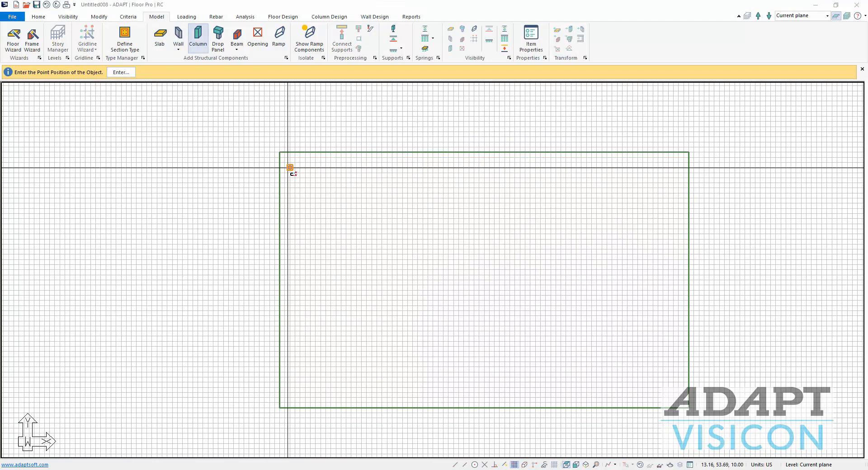
mouse_move(418, 161)
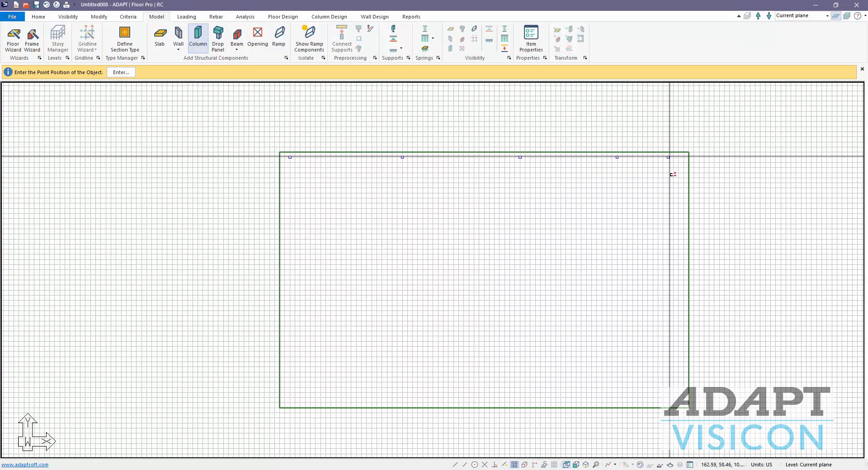
mouse_move(657, 254)
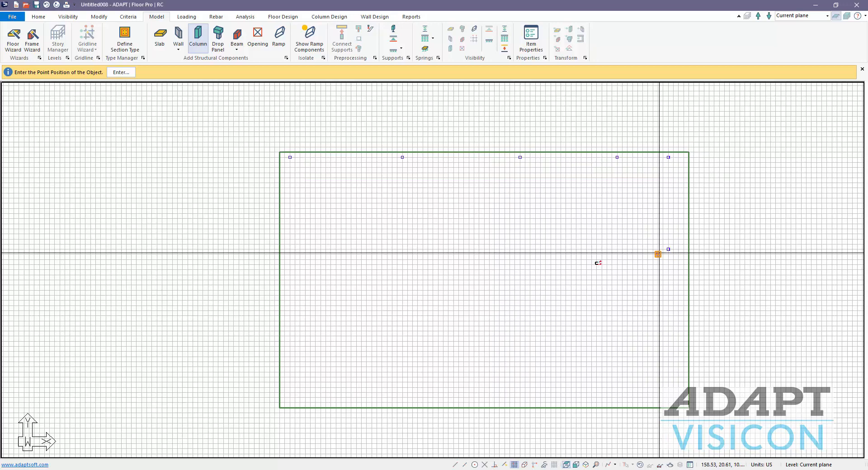
mouse_move(407, 265)
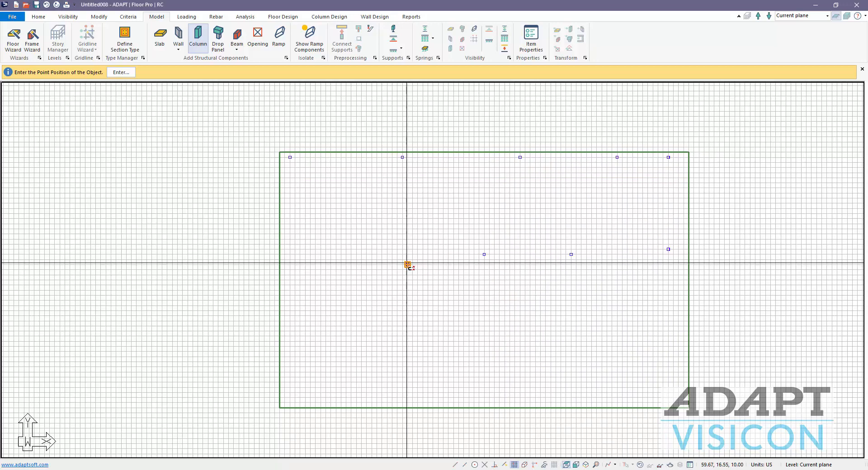
mouse_move(322, 370)
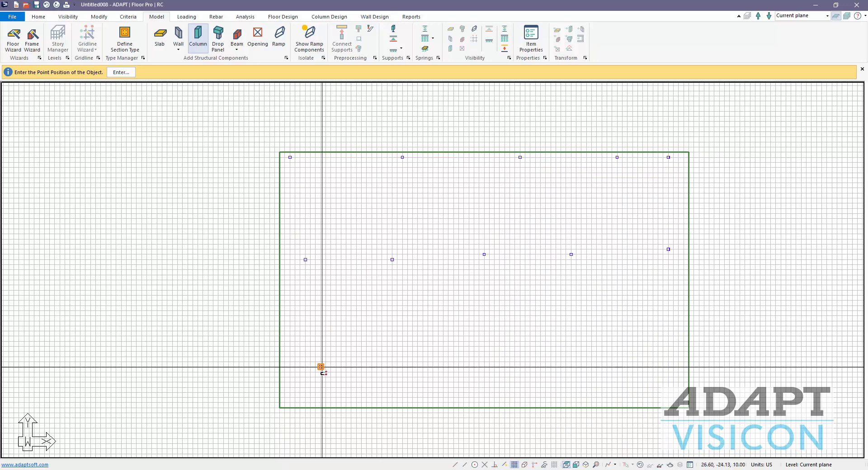
mouse_move(305, 341)
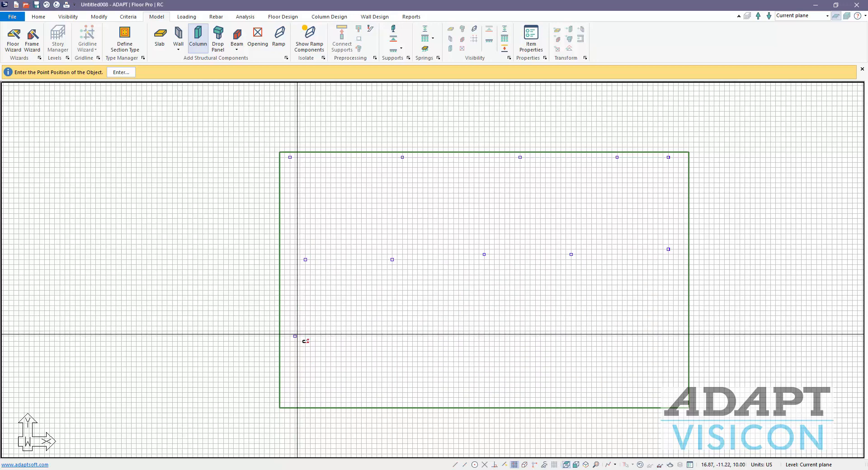
mouse_move(584, 332)
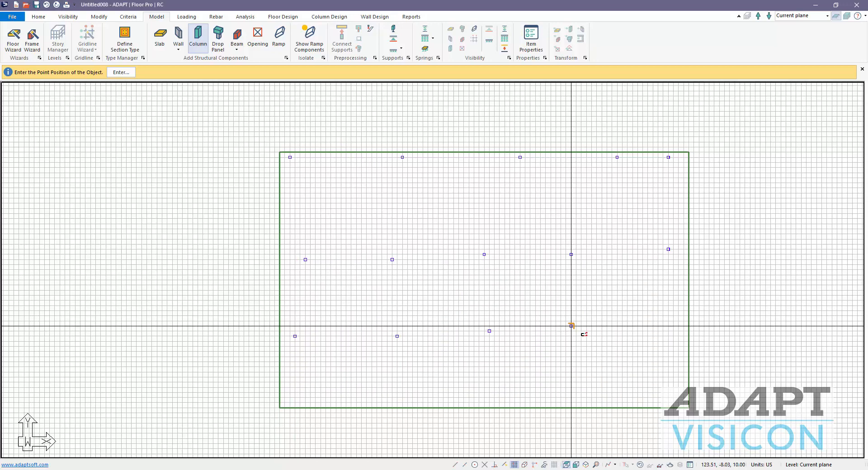
mouse_move(559, 387)
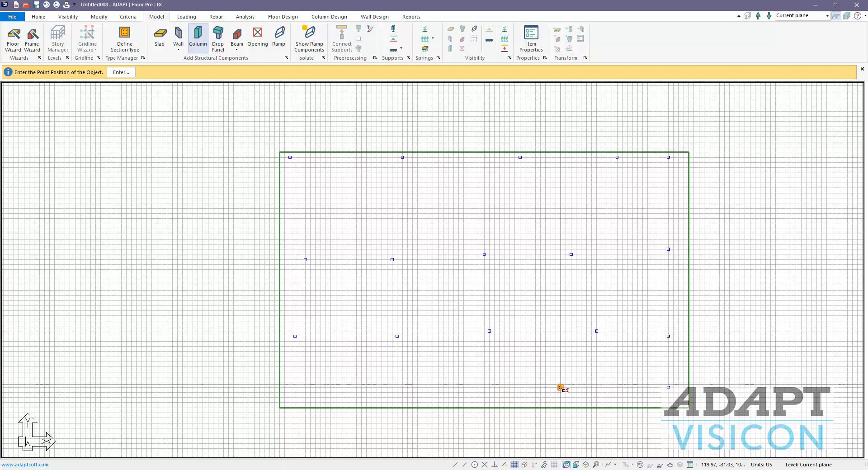
mouse_move(295, 403)
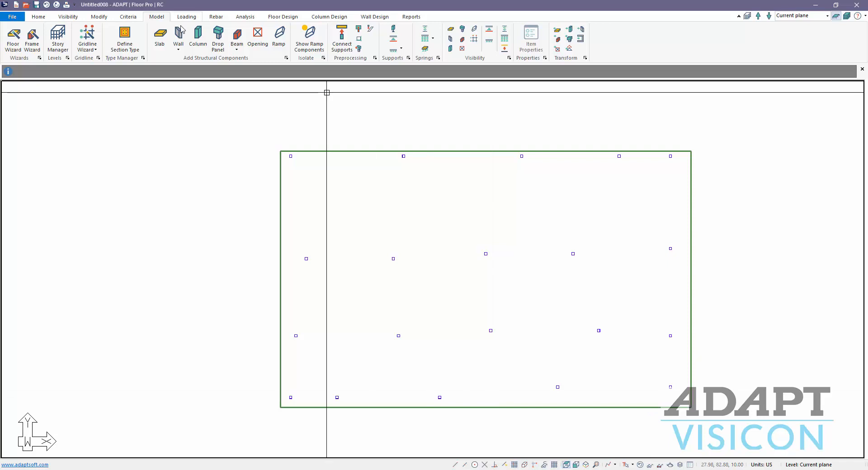
- Draw walls among the columns, finishing the vertical wall on the right
click(178, 39)
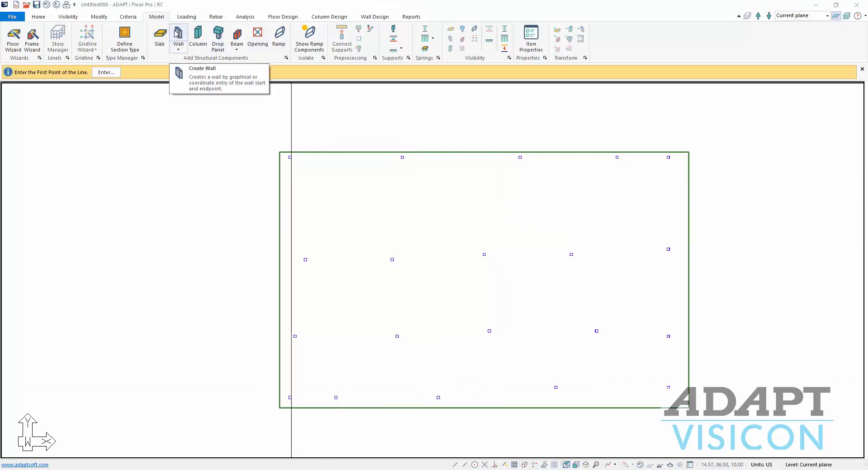
mouse_move(390, 205)
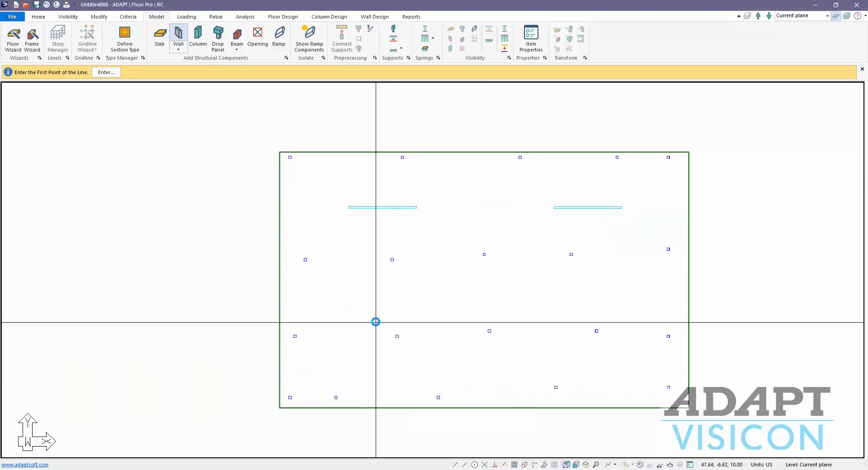
click(375, 322)
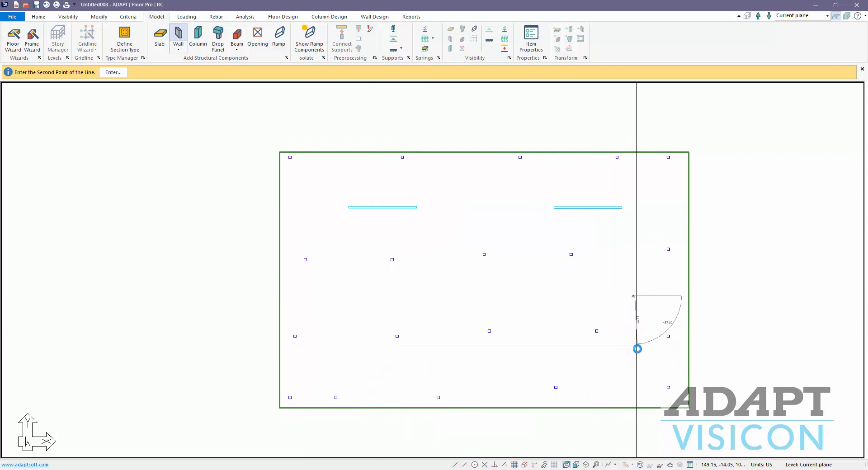
click(637, 349)
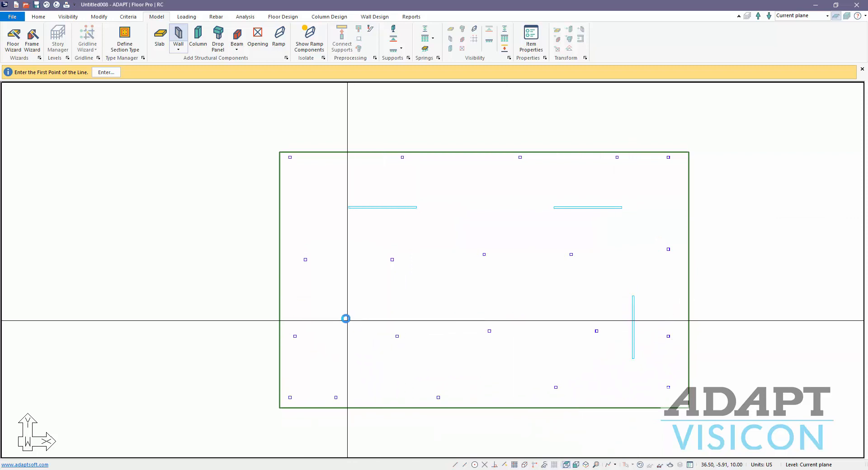
mouse_move(347, 363)
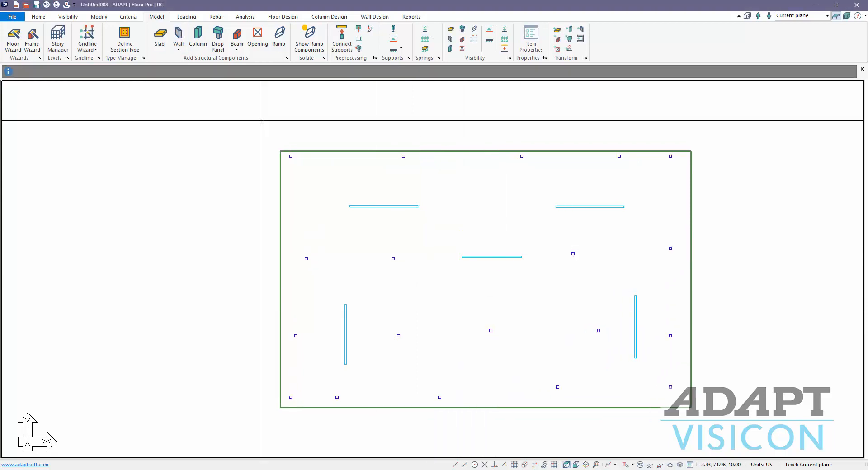
- Save the model as WALL_bOUNDARIES.adm in the Youtube Video Models folder
click(12, 16)
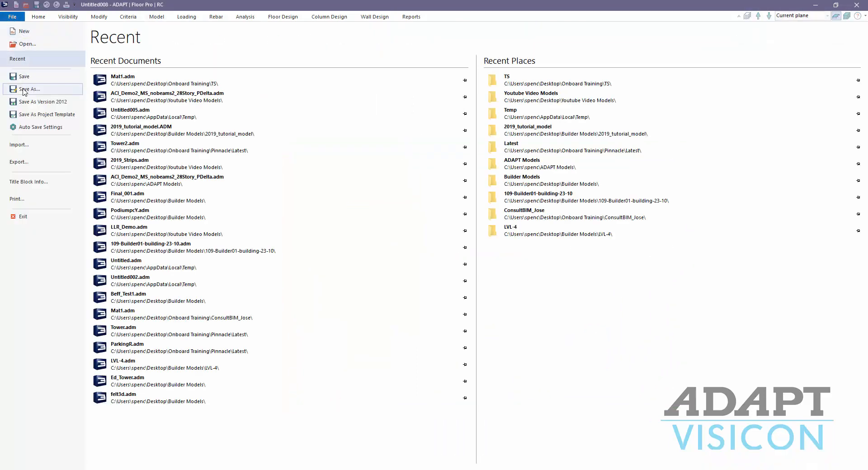
click(28, 90)
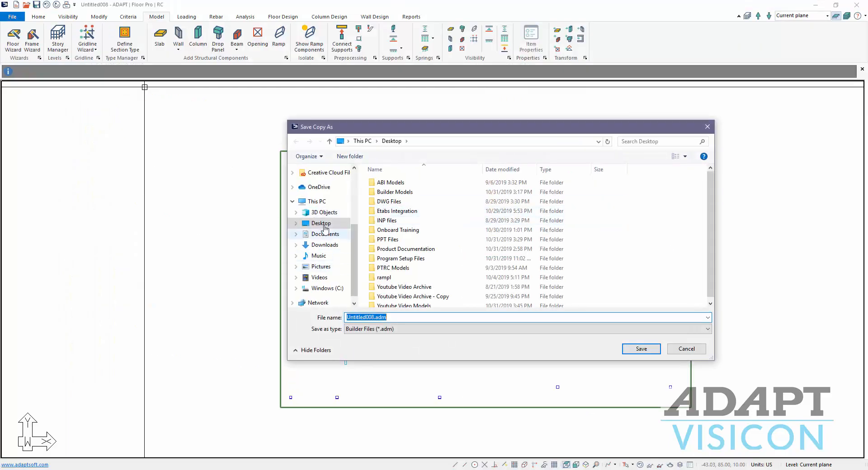
double_click(404, 306)
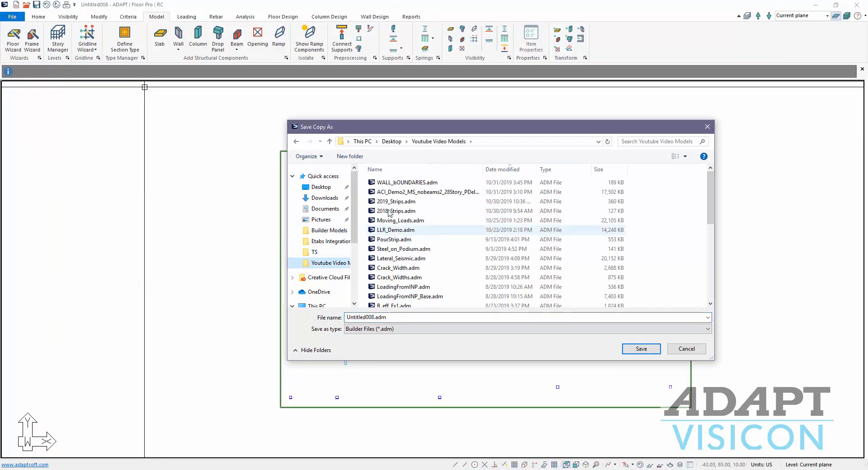
click(641, 349)
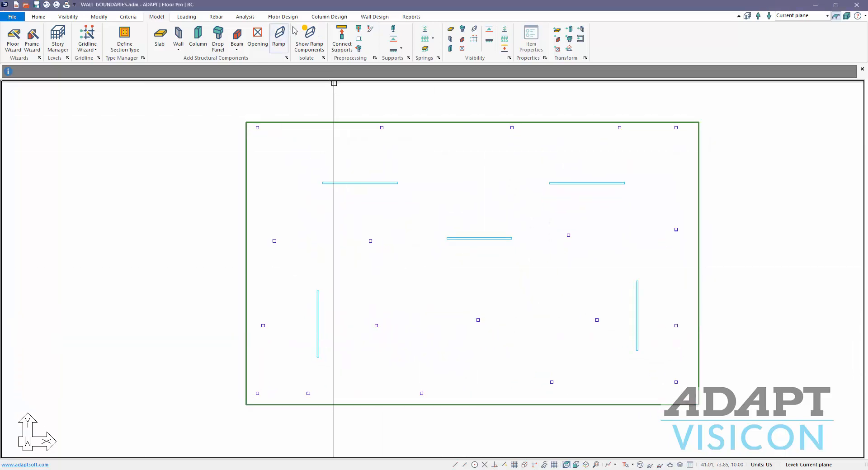
click(282, 16)
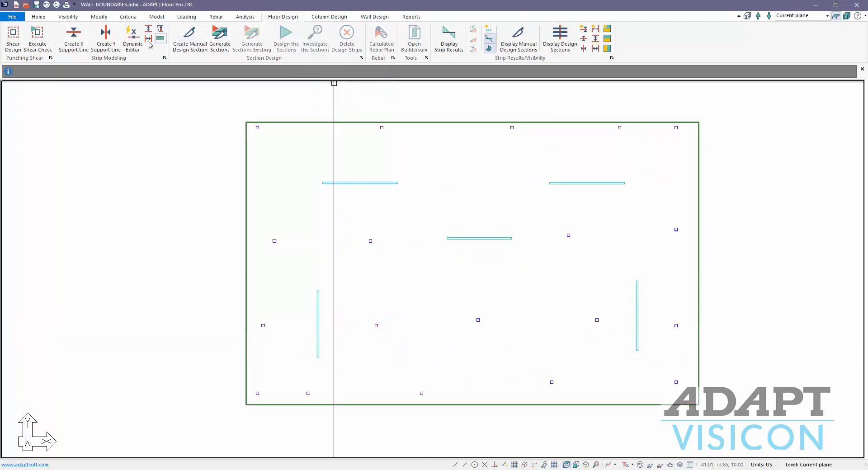
- Start the support line editor for X-direction support lines
click(132, 39)
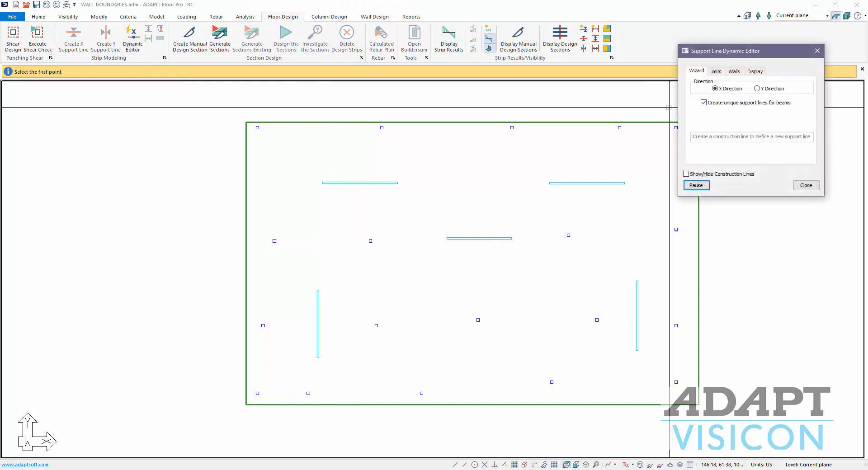
mouse_move(619, 210)
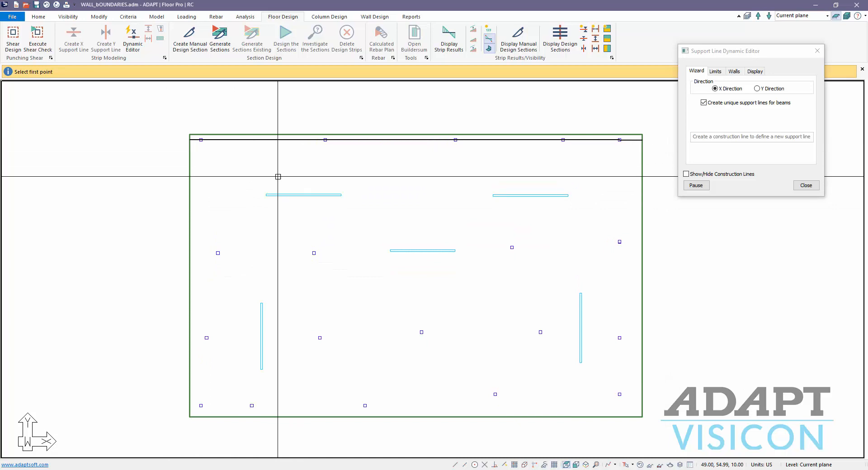
mouse_move(579, 199)
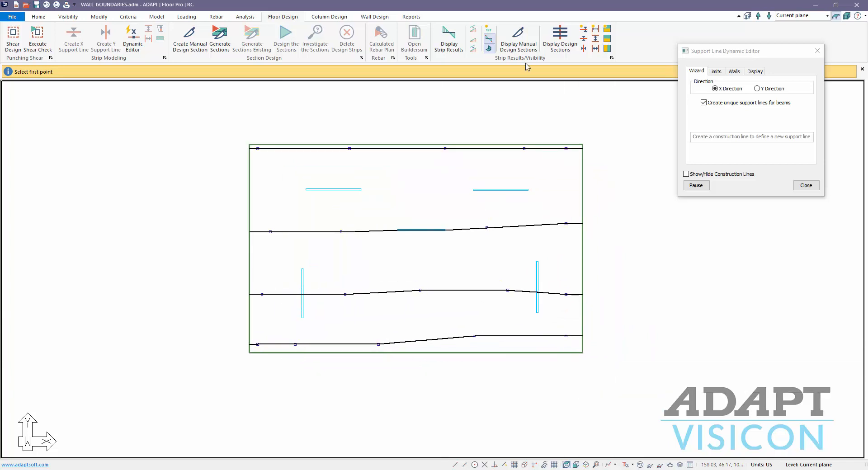
mouse_move(546, 371)
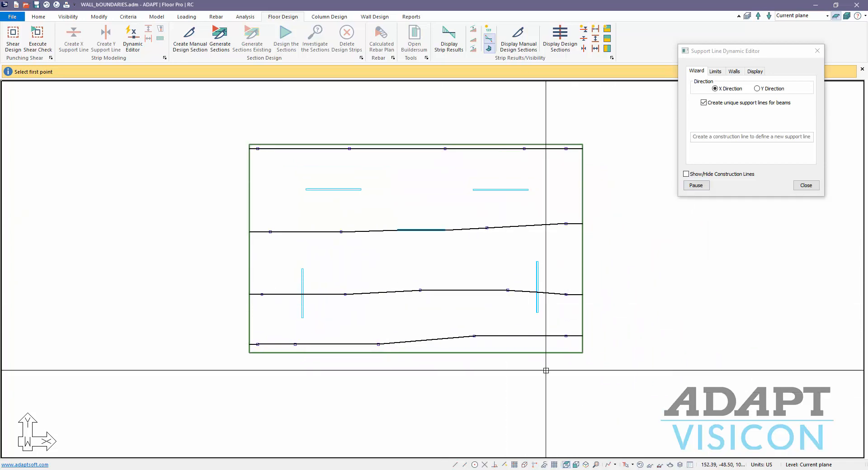
- Draw four Y-direction support lines through the column lines across the slab
click(757, 88)
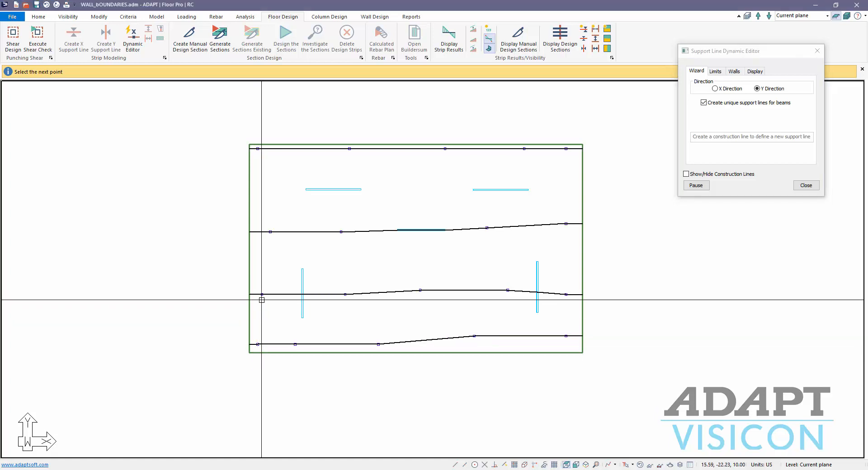
click(273, 212)
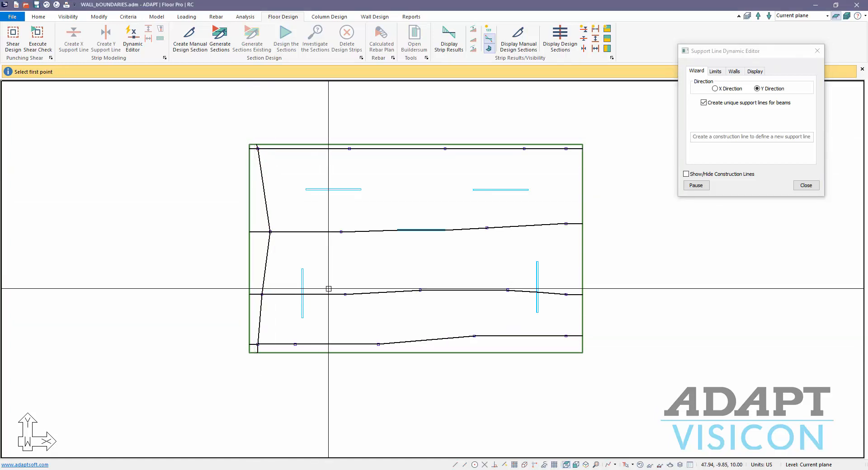
mouse_move(367, 376)
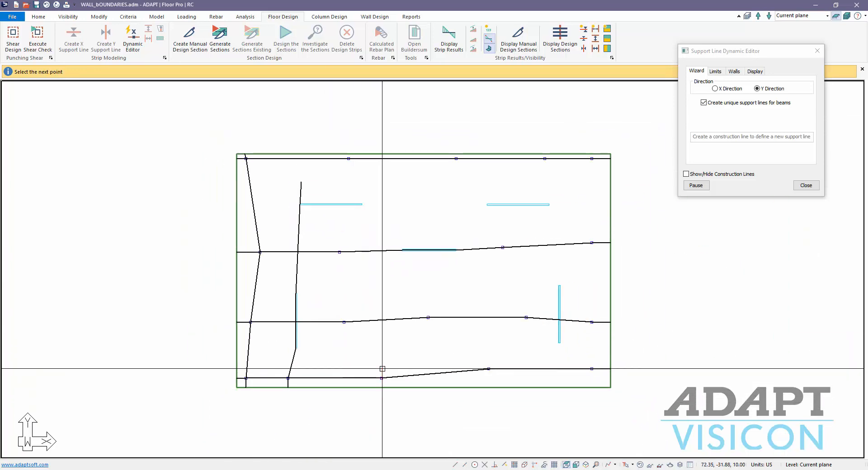
click(344, 235)
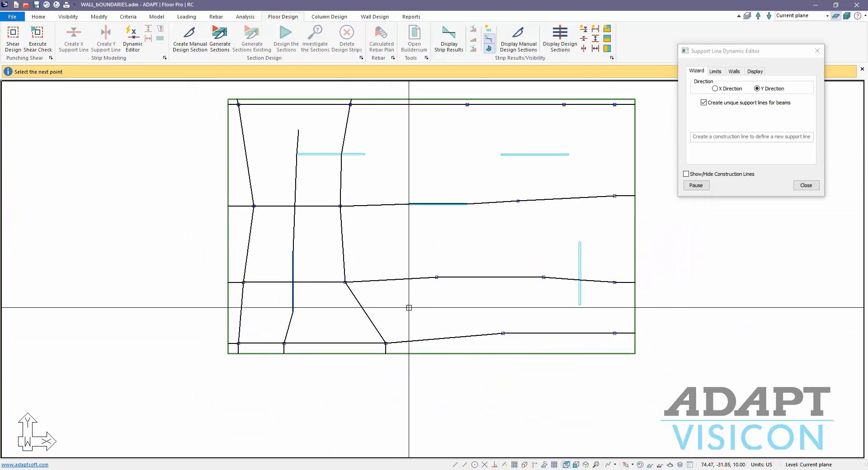
click(445, 203)
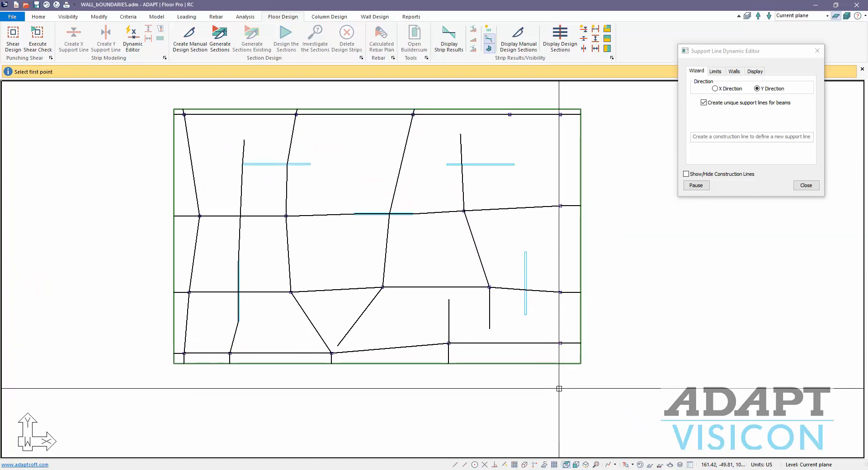
click(558, 89)
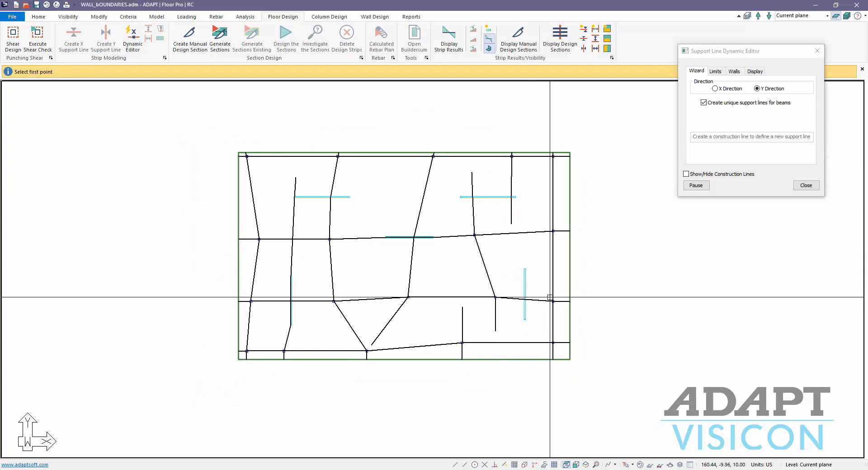
mouse_move(537, 301)
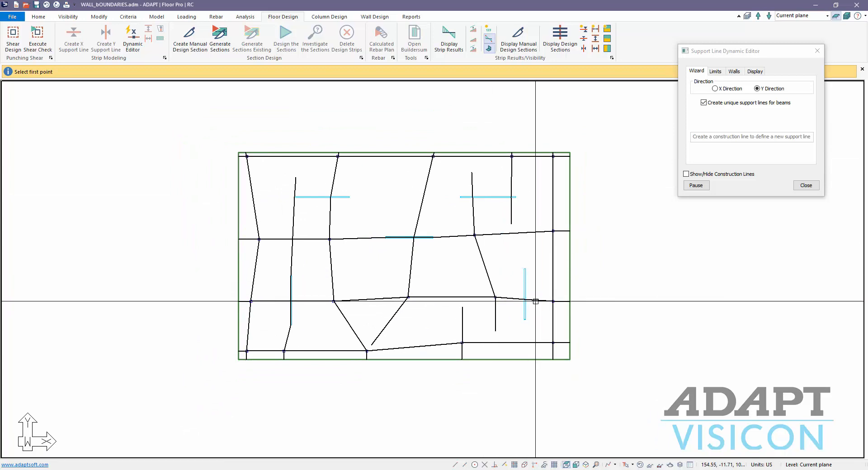
mouse_move(293, 195)
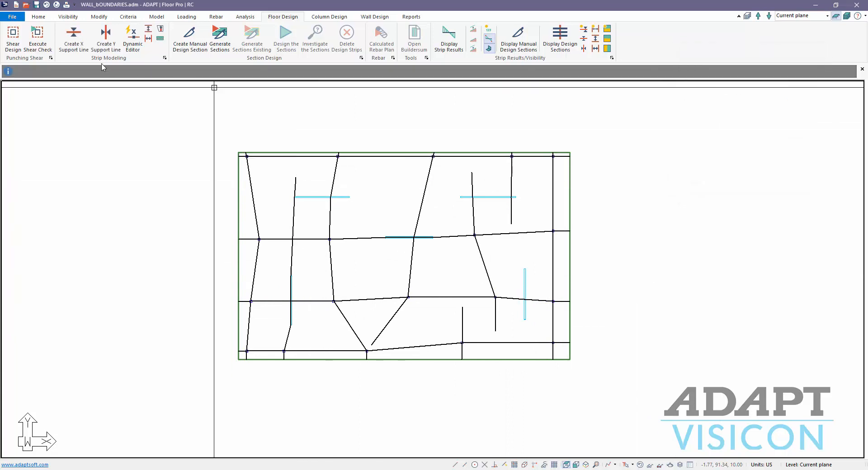
mouse_move(456, 341)
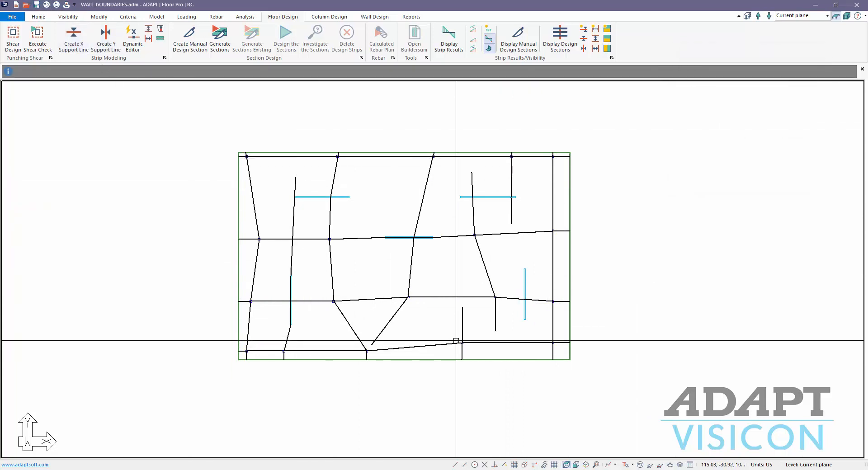
mouse_move(411, 288)
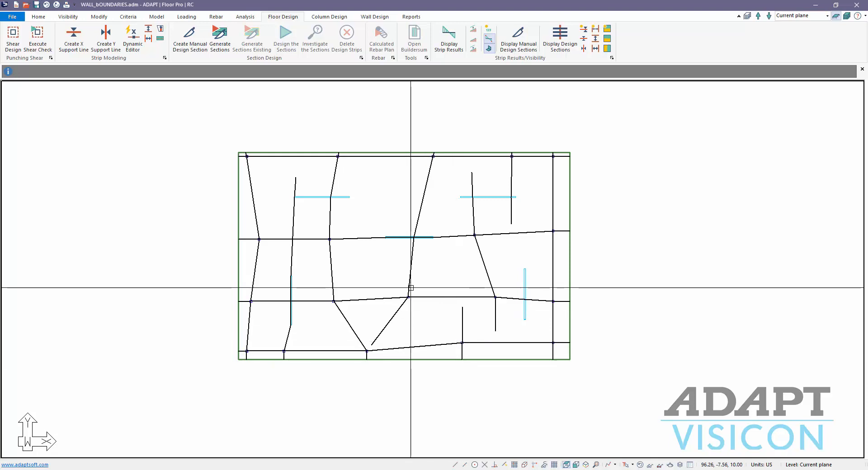
mouse_move(358, 241)
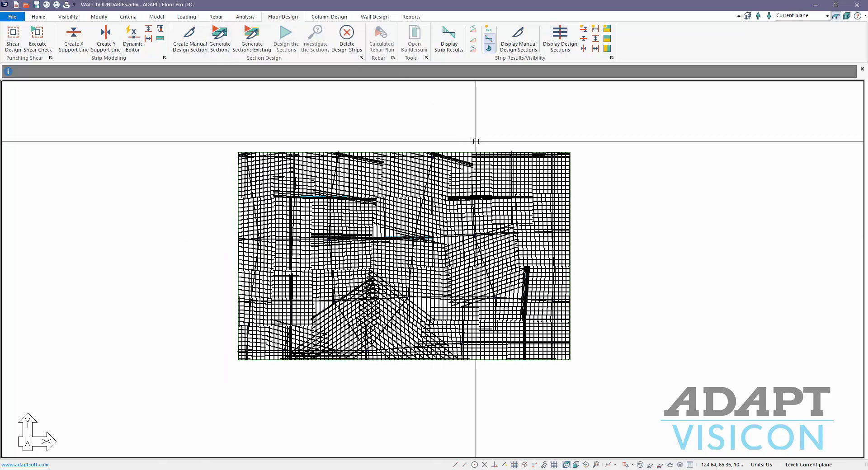
- Display section cuts for an X-direction strip and for the Y-direction strips
click(584, 29)
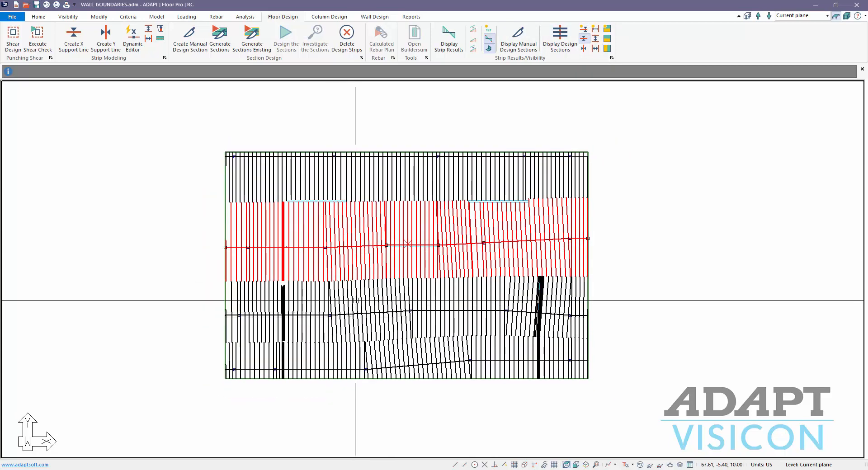
click(560, 38)
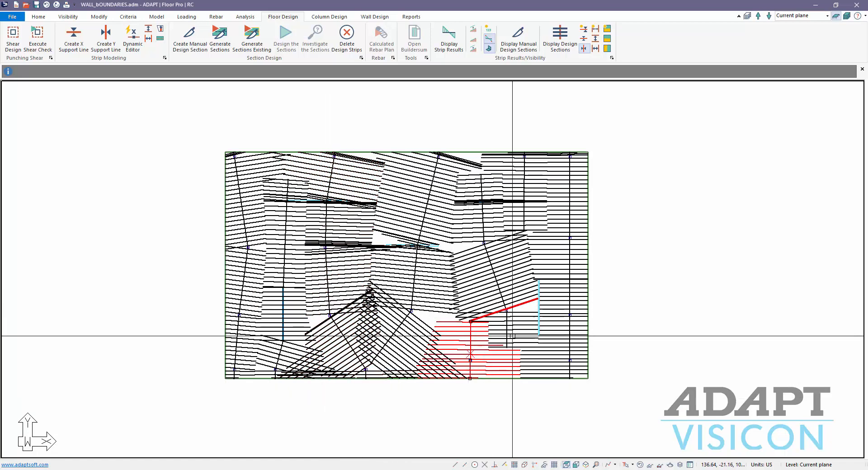
- Hide section cuts and switch walls to user-defined boundary conditions in the Walls editor
click(584, 49)
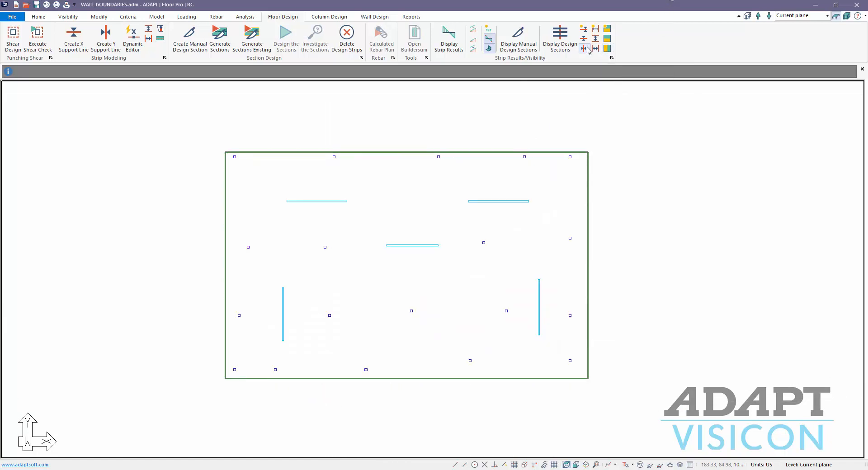
click(132, 39)
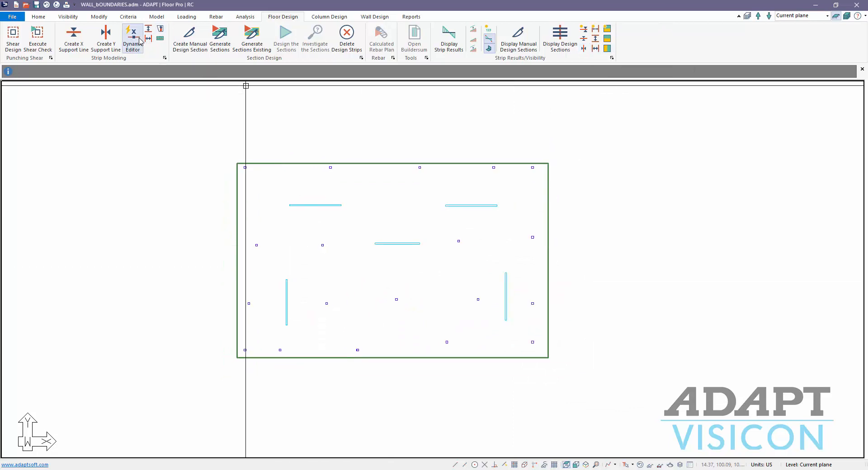
click(132, 39)
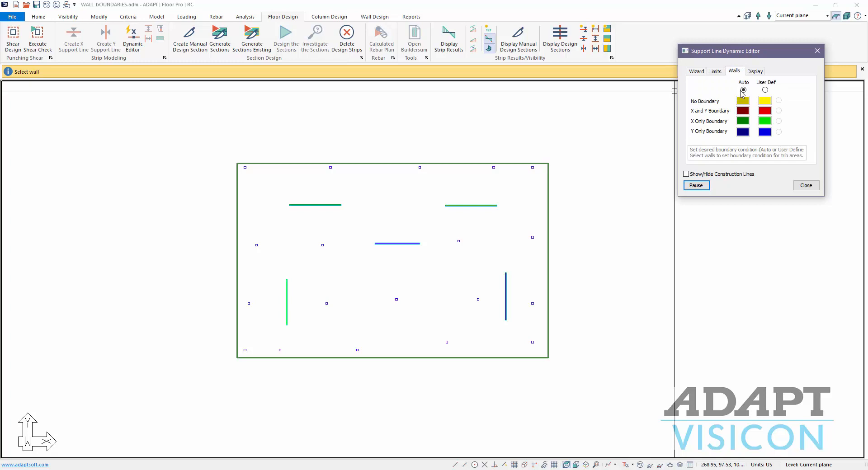
mouse_move(409, 209)
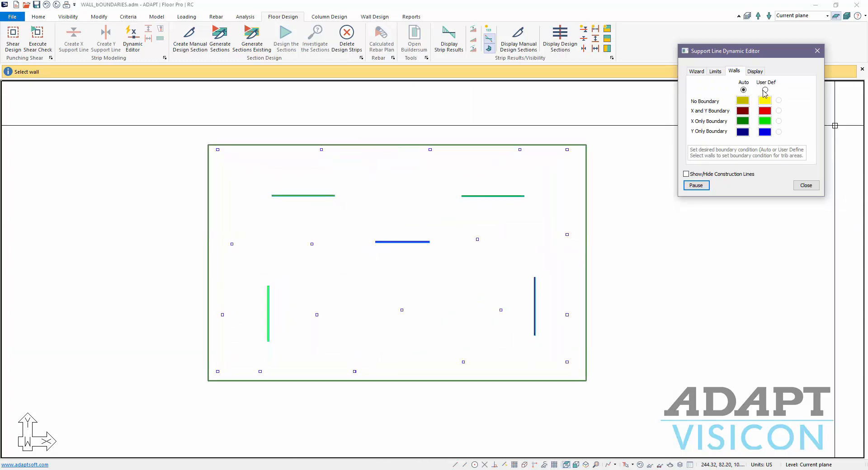
click(779, 101)
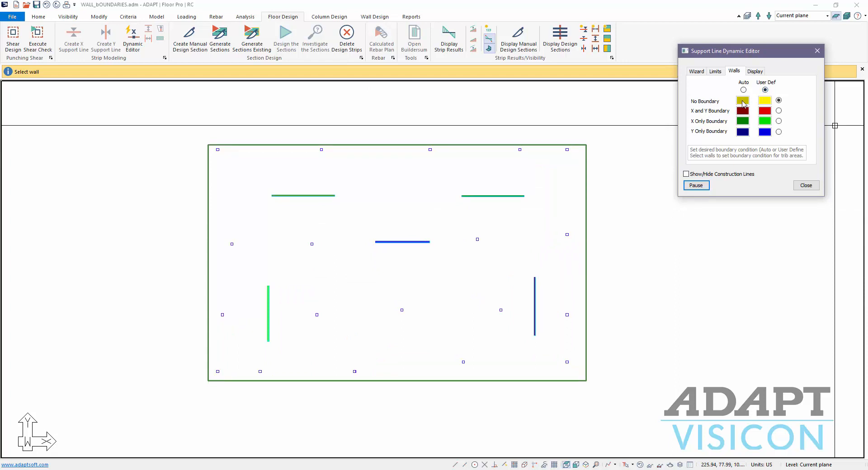
mouse_move(730, 114)
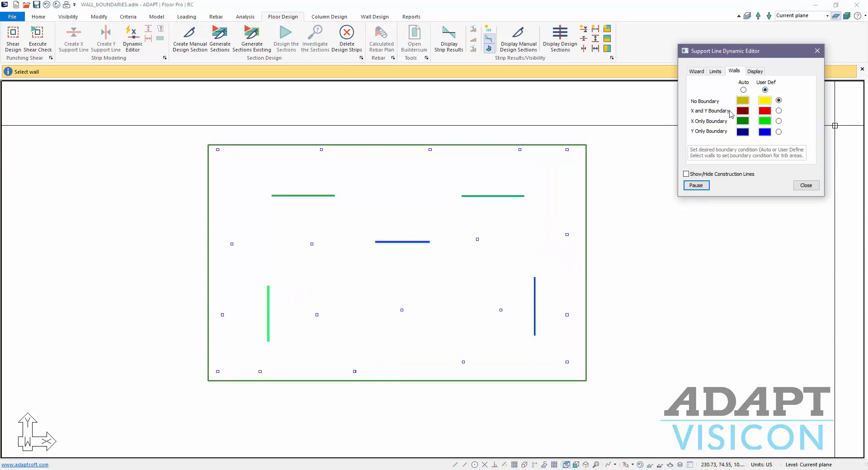
mouse_move(696, 133)
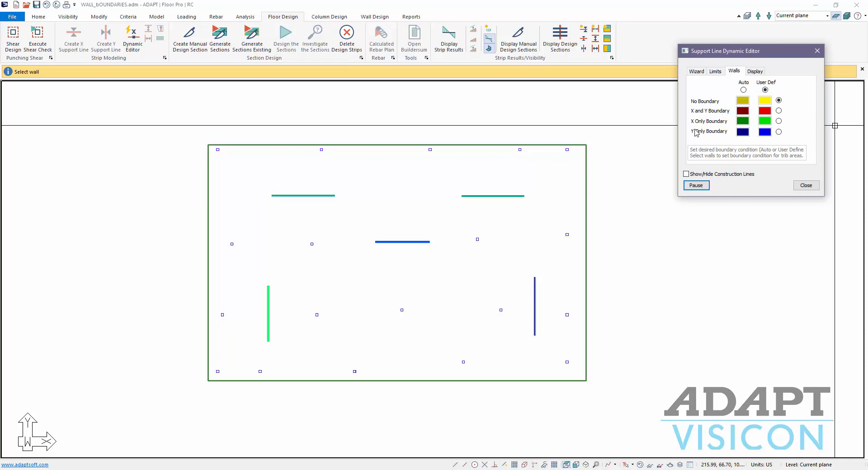
mouse_move(695, 117)
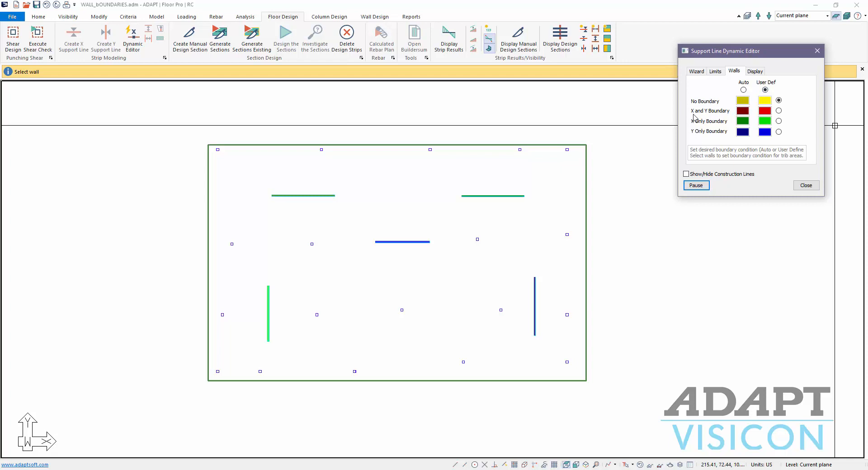
mouse_move(730, 140)
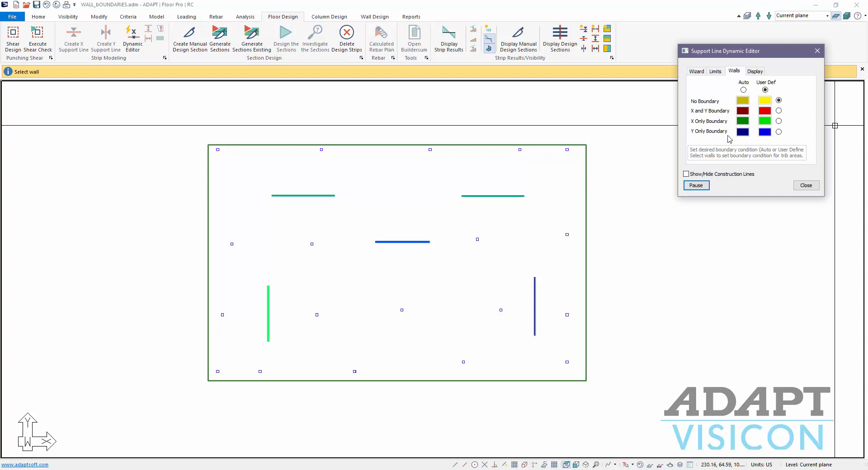
mouse_move(700, 115)
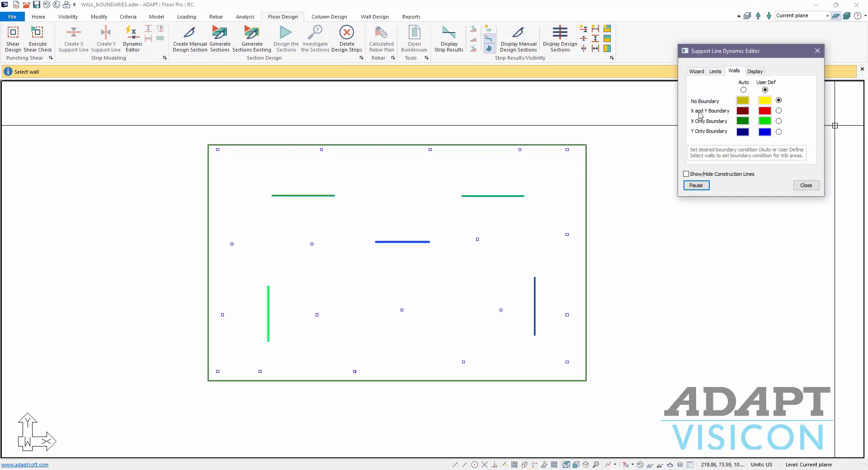
mouse_move(546, 211)
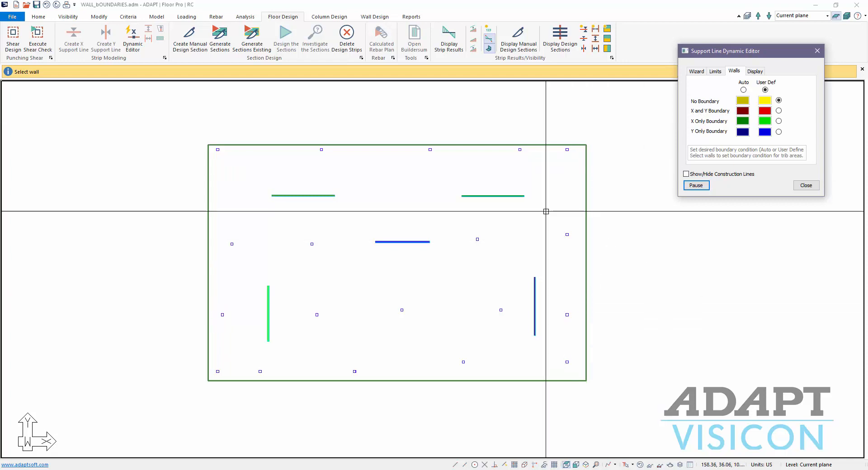
mouse_move(535, 289)
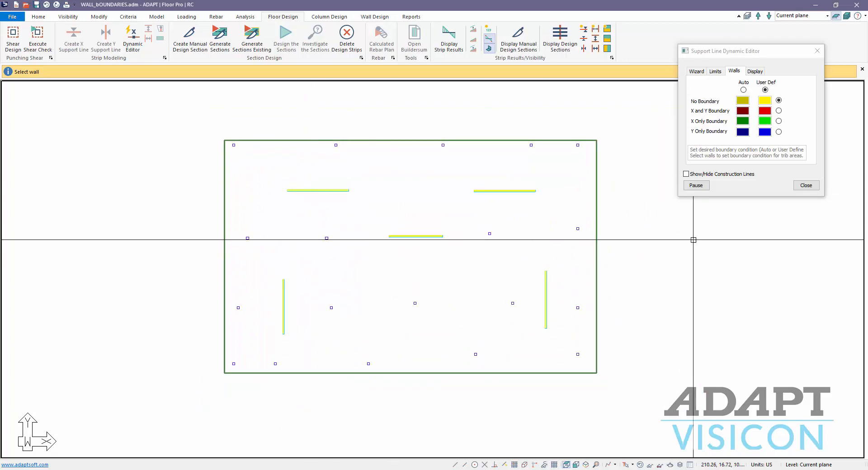
mouse_move(776, 201)
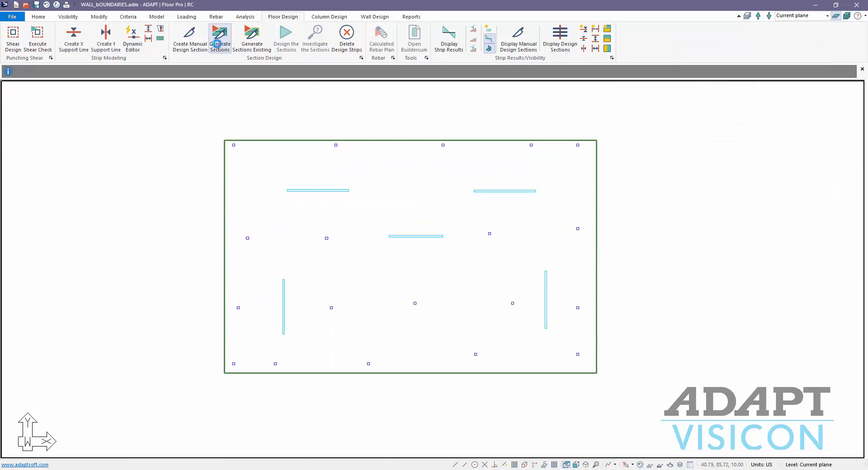
- Regenerate design section cuts so they stop at the wall faces
click(220, 39)
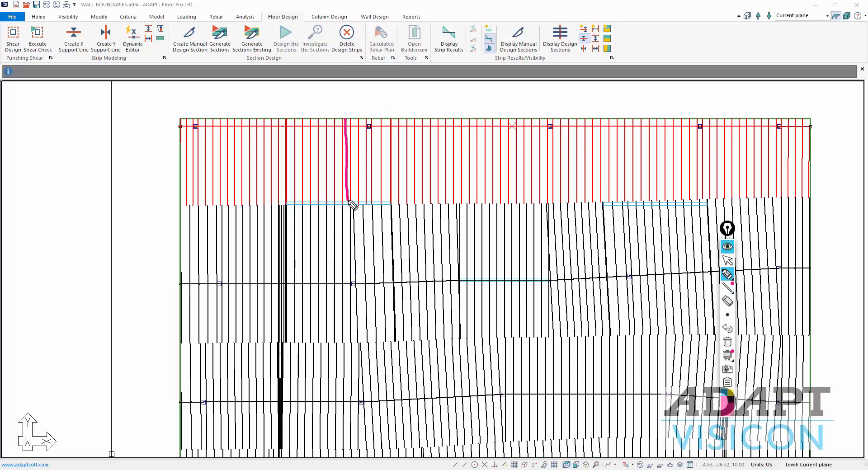
mouse_move(271, 210)
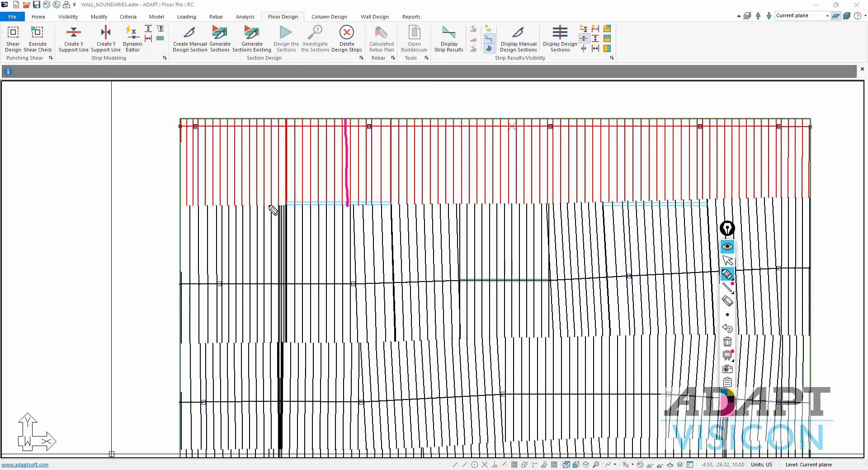
mouse_move(388, 228)
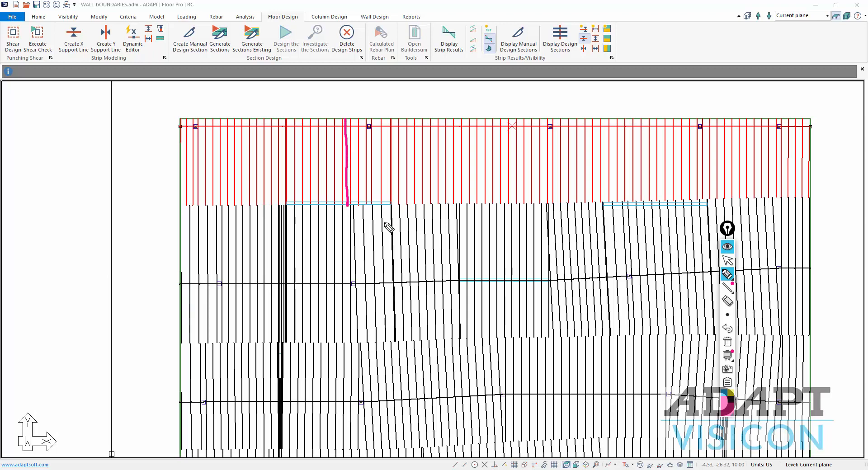
mouse_move(321, 205)
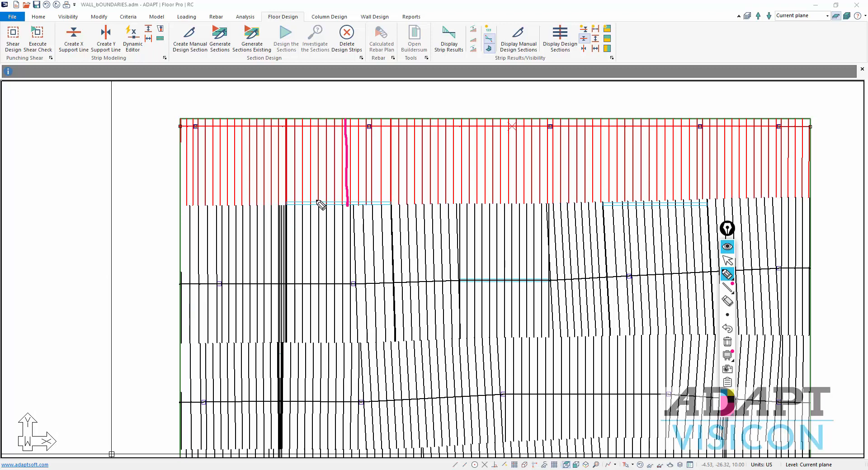
mouse_move(299, 203)
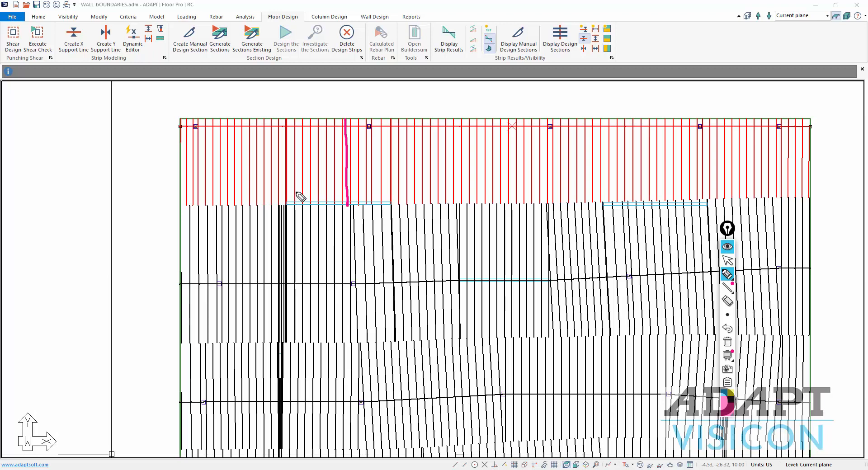
mouse_move(409, 216)
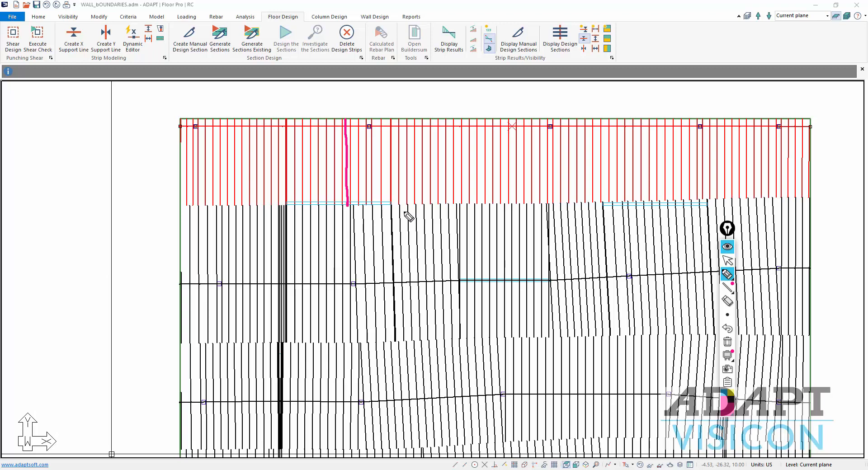
mouse_move(404, 199)
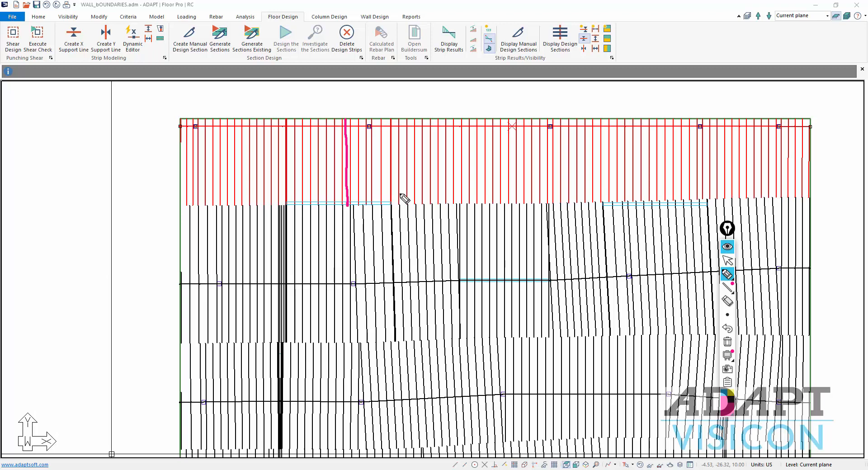
mouse_move(396, 197)
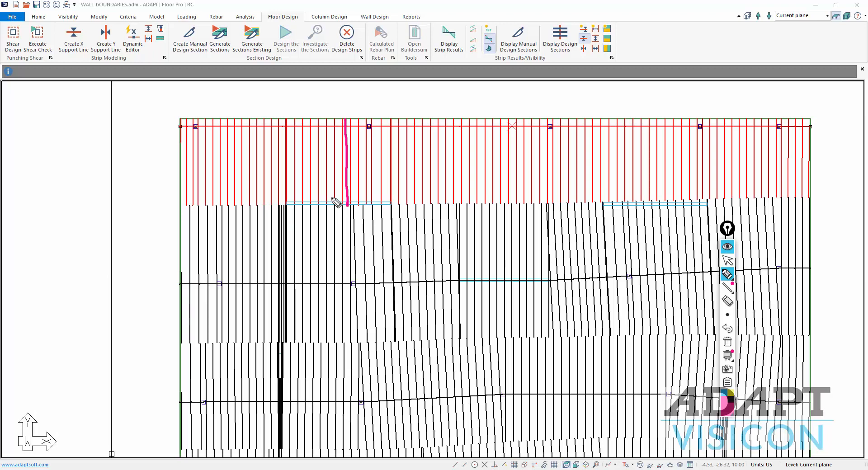
mouse_move(307, 149)
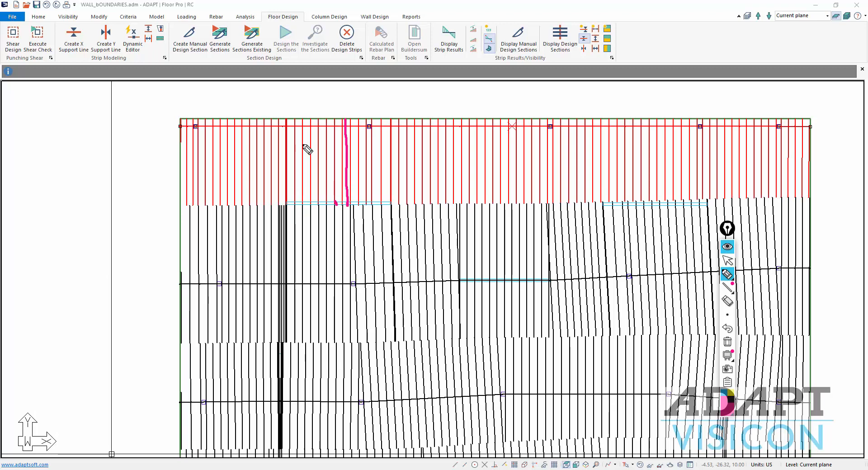
mouse_move(293, 204)
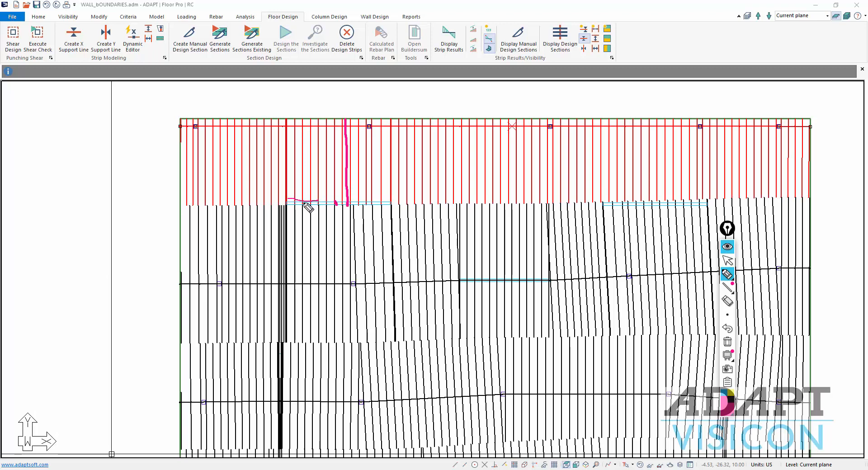
mouse_move(331, 212)
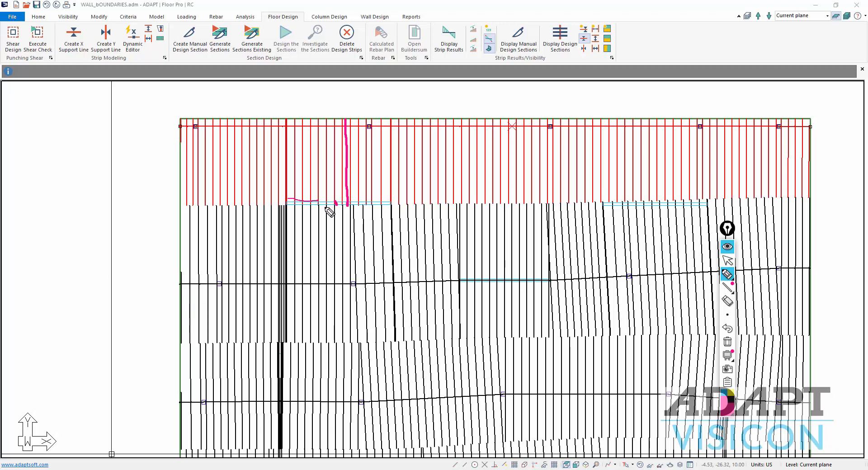
mouse_move(312, 206)
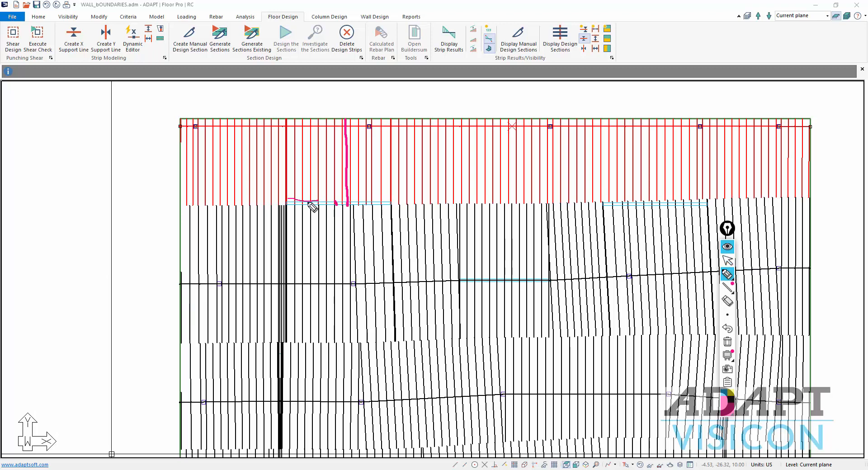
mouse_move(335, 213)
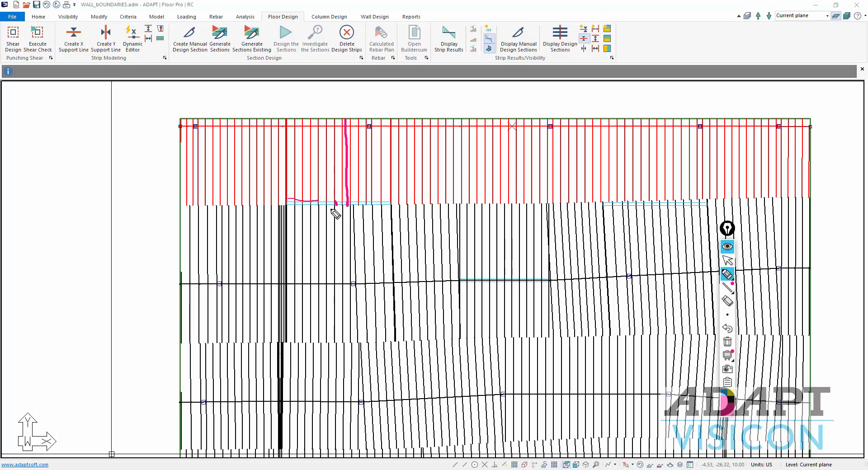
mouse_move(581, 221)
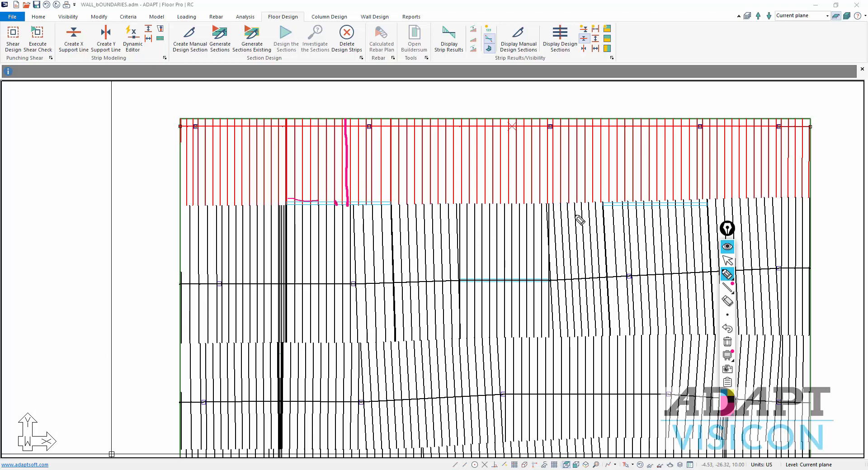
mouse_move(644, 227)
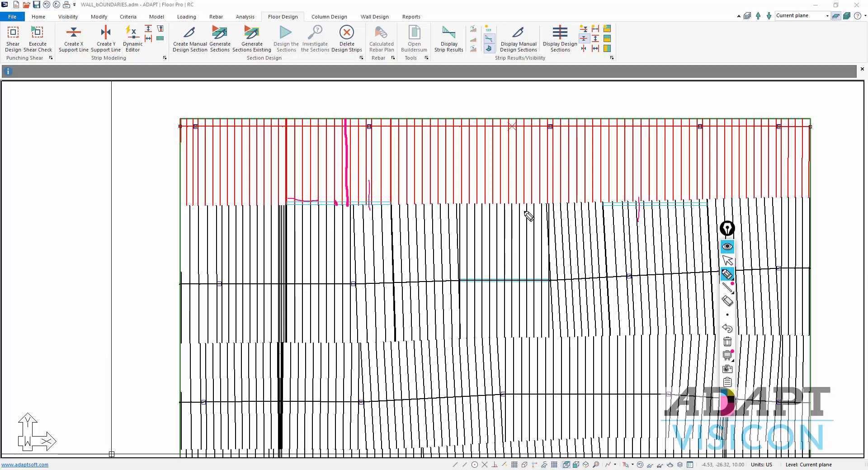
mouse_move(256, 287)
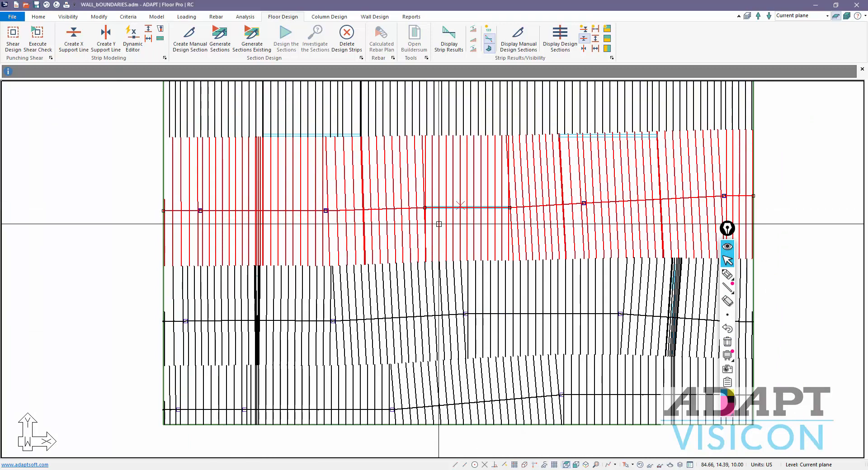
mouse_move(419, 209)
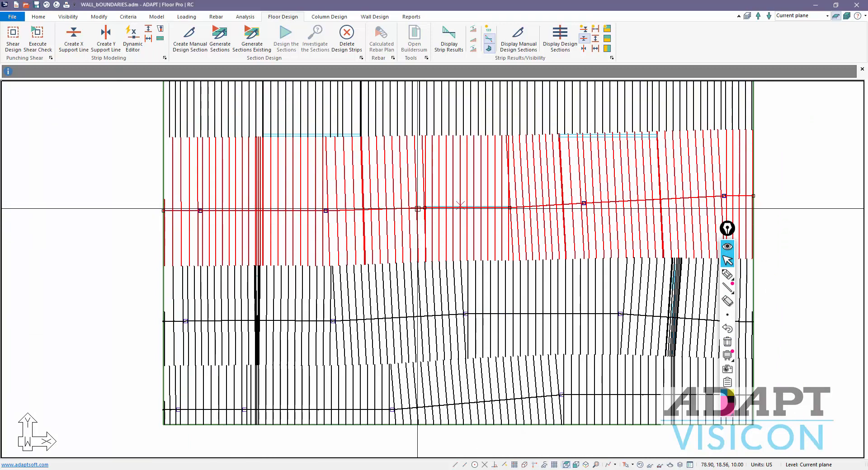
mouse_move(457, 240)
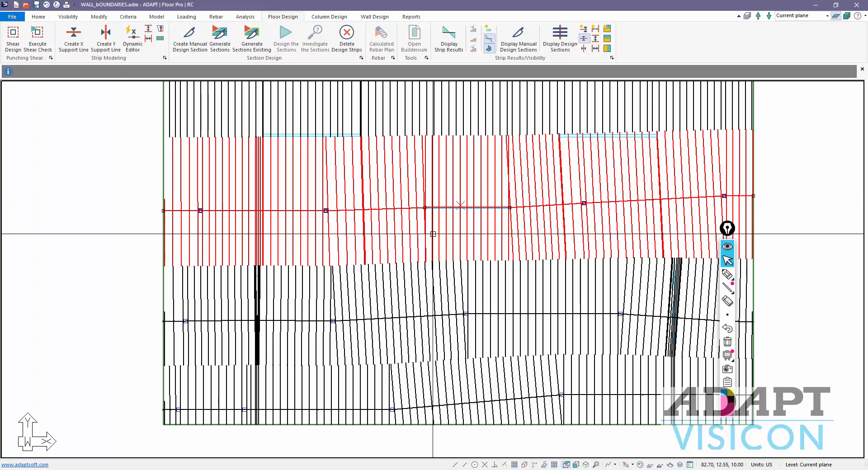
mouse_move(444, 181)
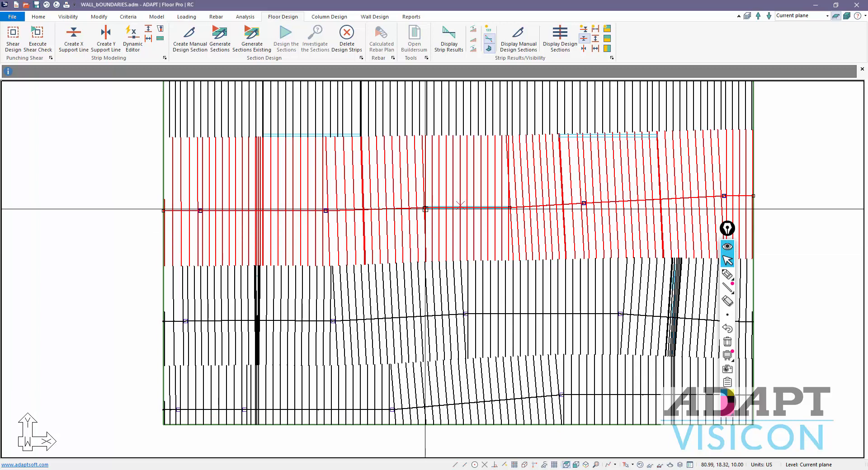
mouse_move(426, 217)
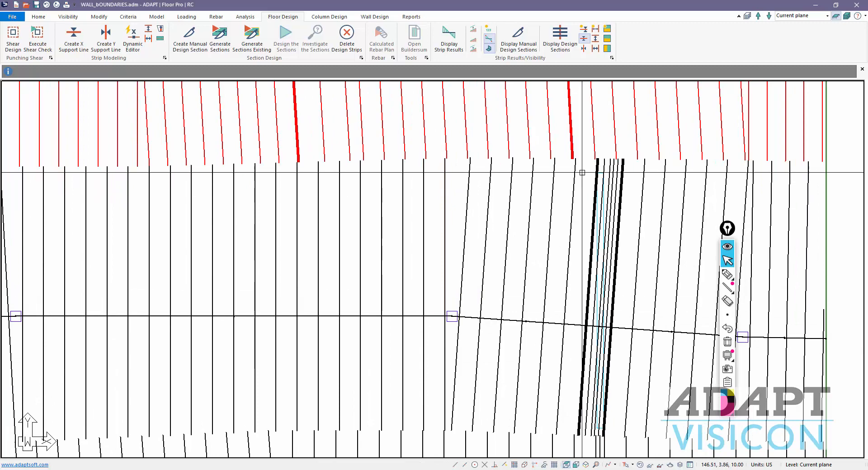
mouse_move(600, 367)
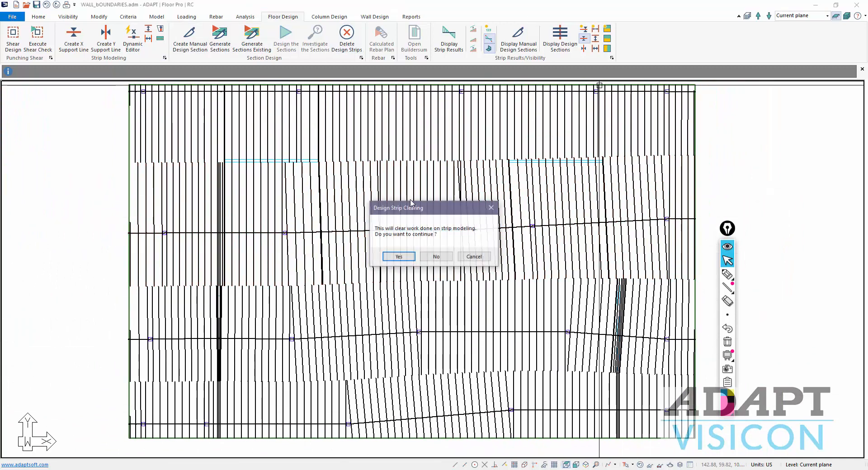
- Clear the existing strip work and regenerate the design sections across the slab
click(398, 257)
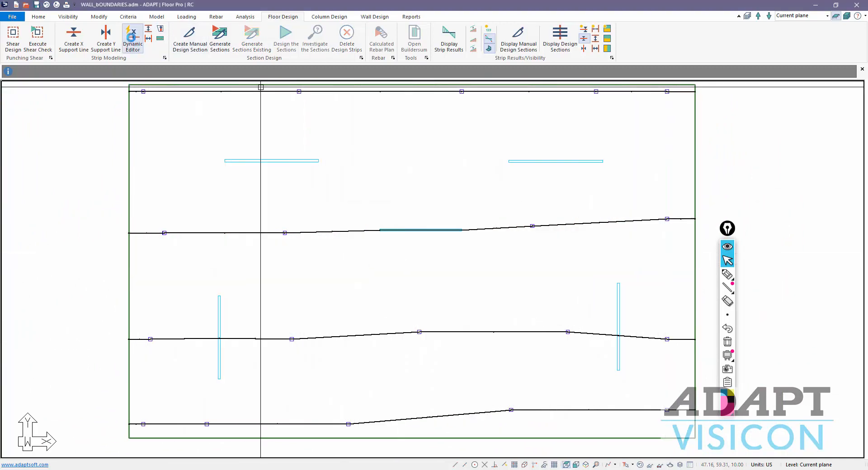
click(132, 38)
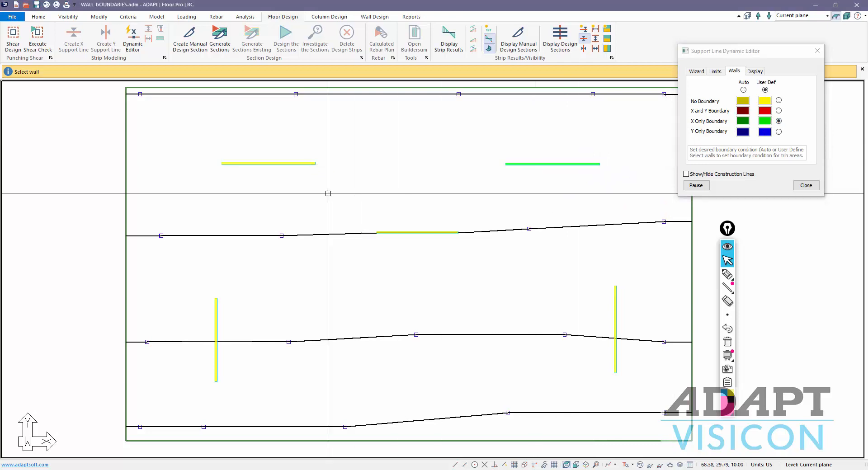
click(806, 185)
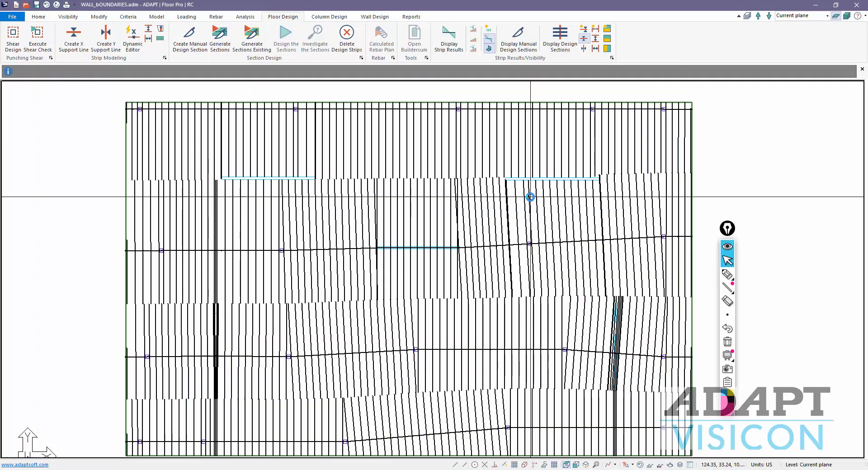
scroll(up, 3)
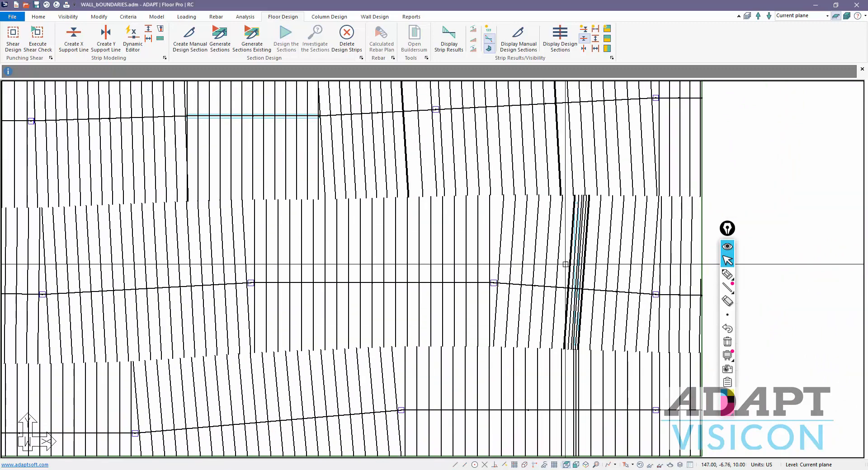
mouse_move(744, 348)
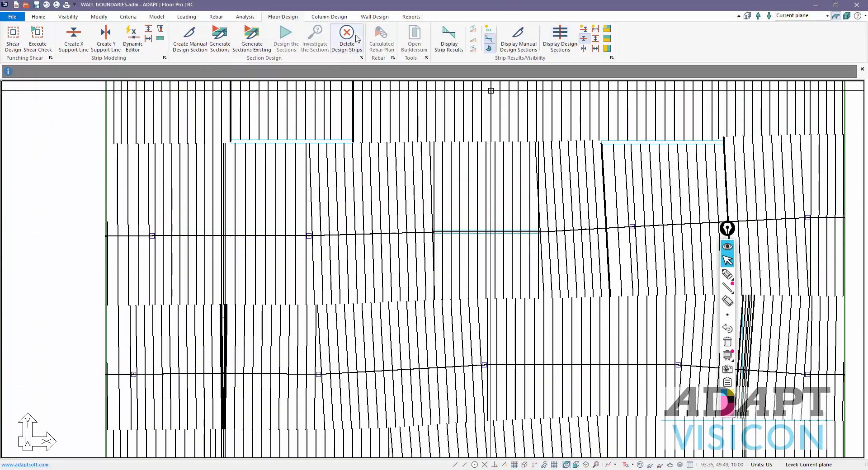
- Delete the design strips and set the walls to a user-defined X-only boundary condition
click(346, 37)
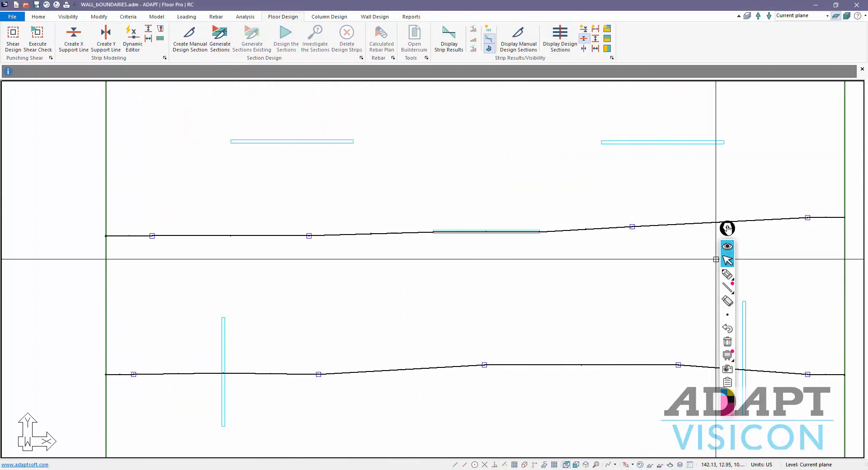
click(132, 39)
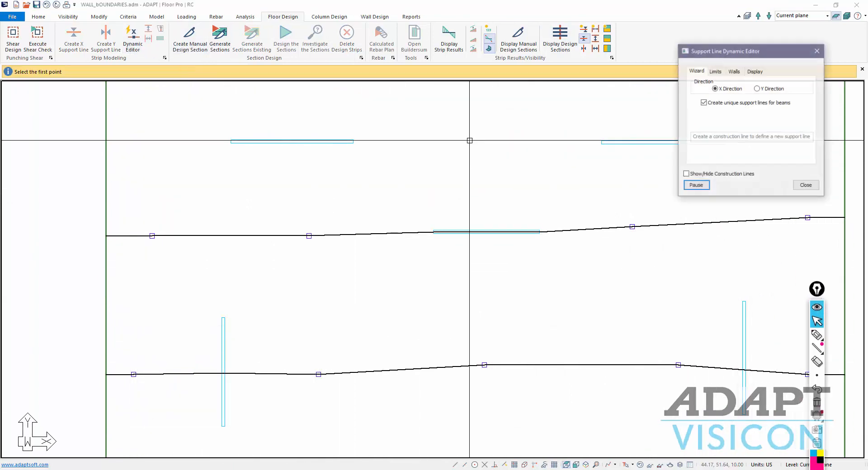
click(734, 71)
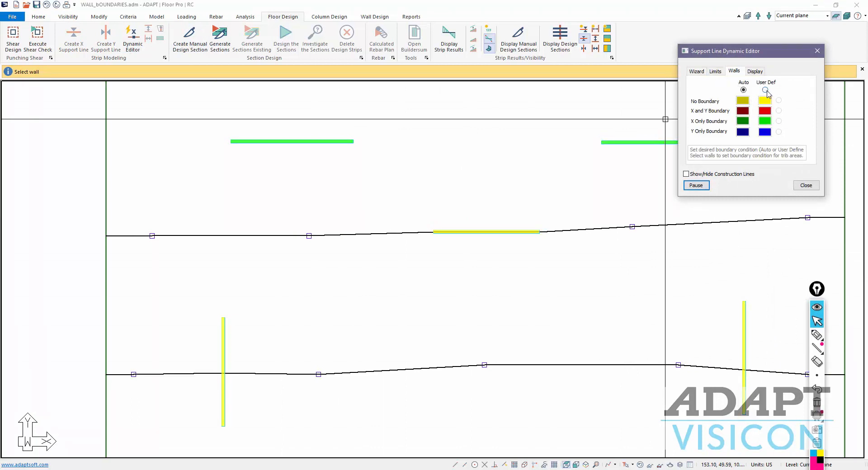
click(779, 100)
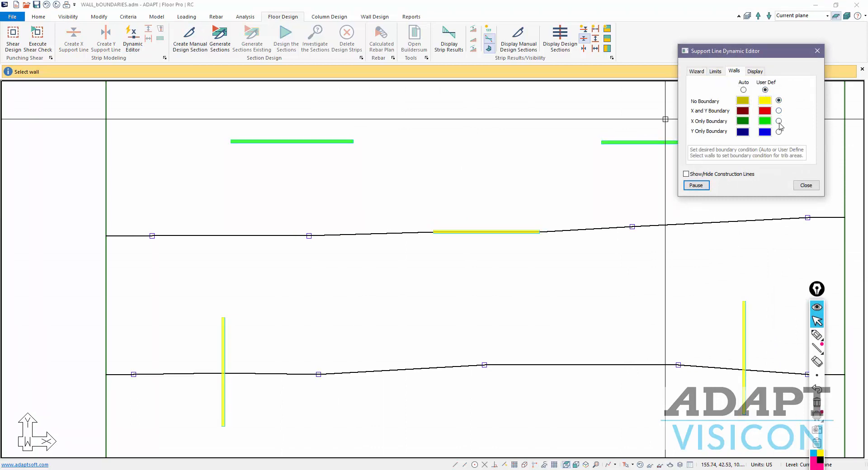
click(779, 121)
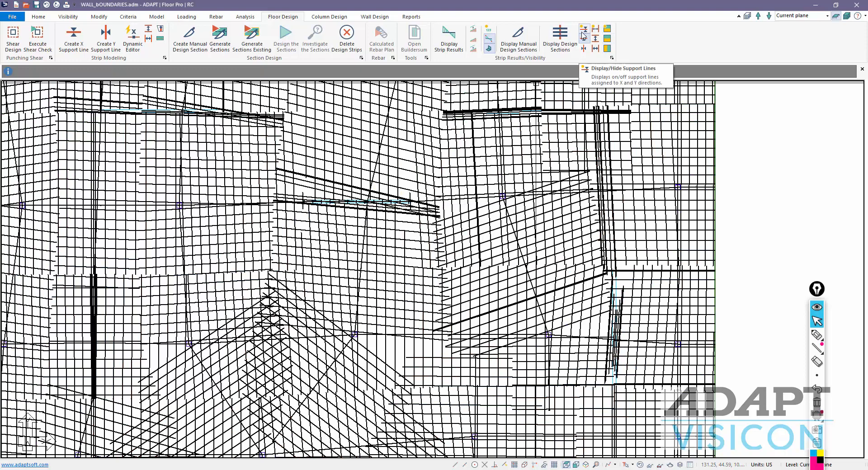
- Hide the section cuts of one strip direction so only the vertical cuts remain
click(584, 29)
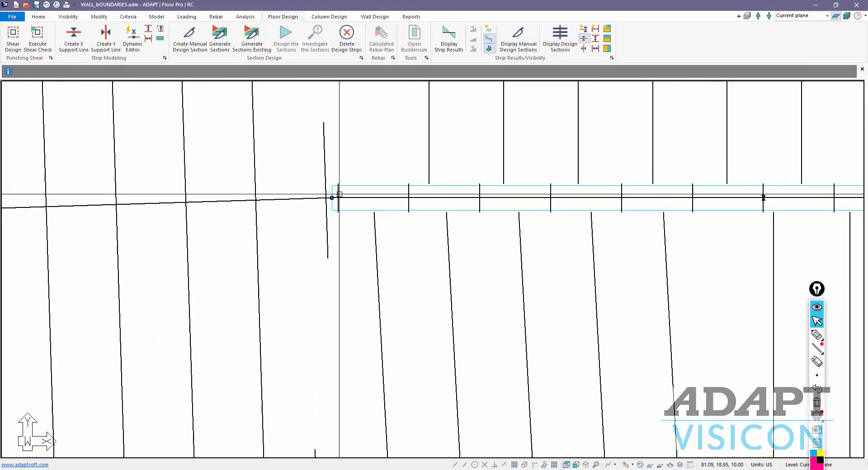
mouse_move(338, 194)
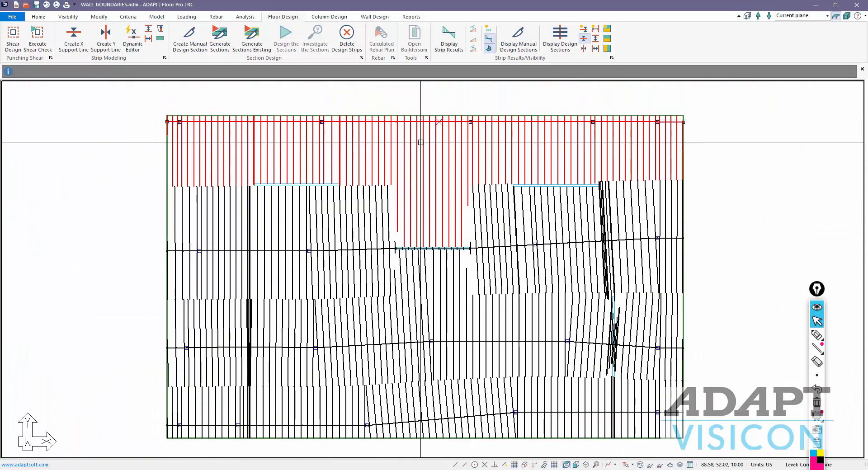
mouse_move(454, 373)
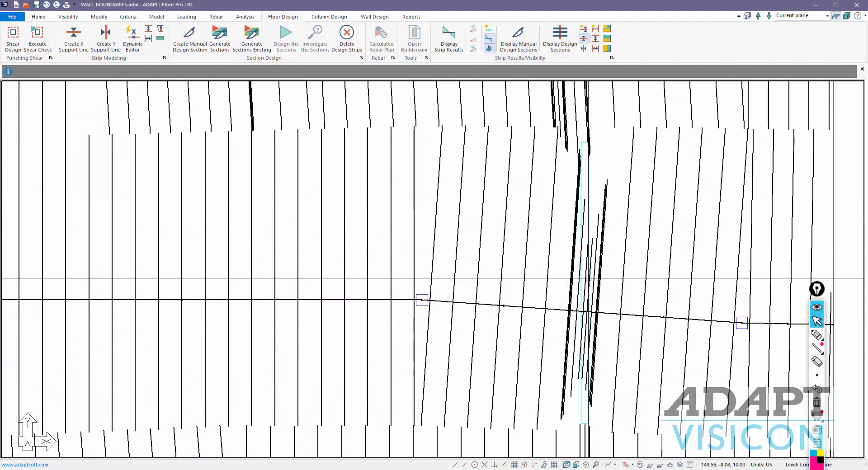
mouse_move(581, 257)
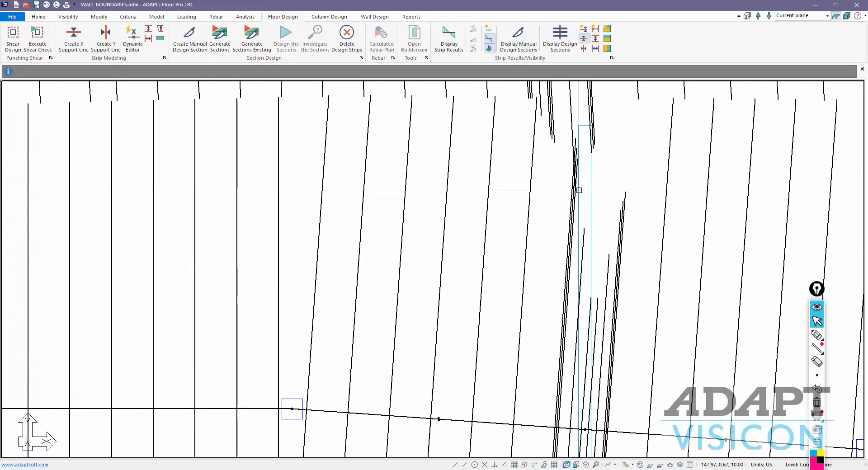
mouse_move(572, 141)
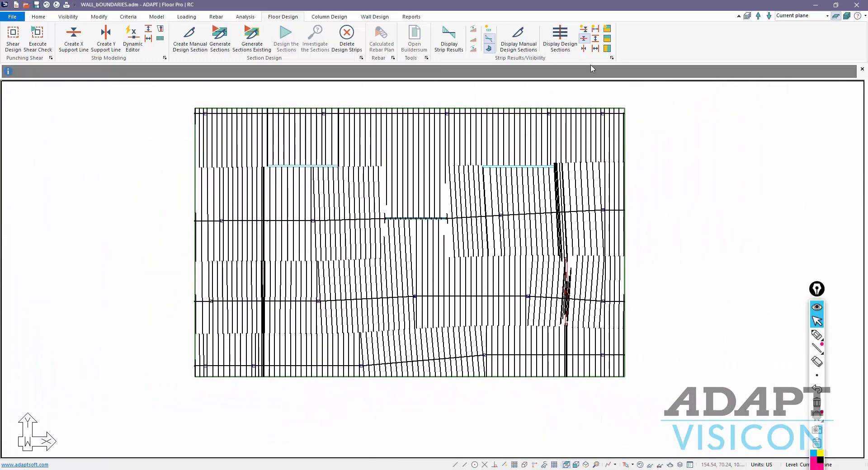
- Show the other direction's sections and assign the right vertical wall a user-defined Y-only boundary
click(585, 49)
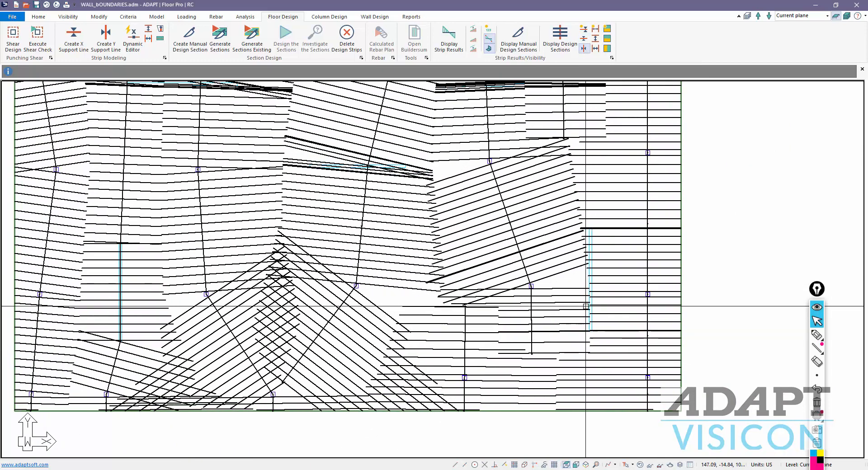
mouse_move(604, 273)
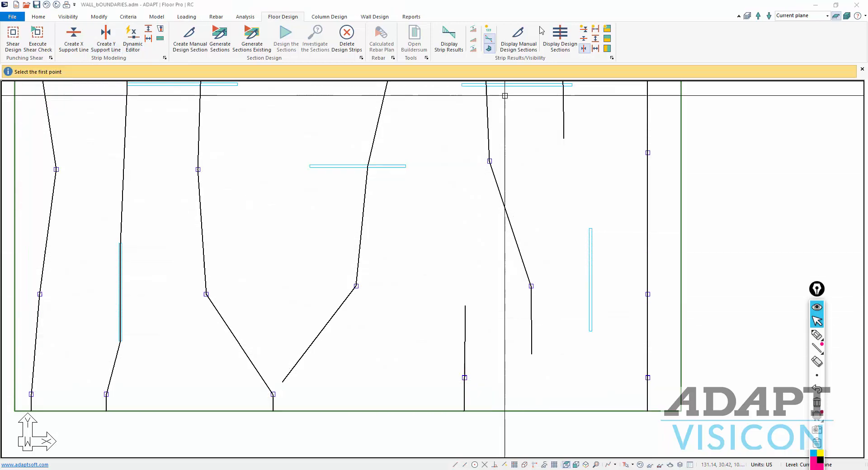
click(132, 39)
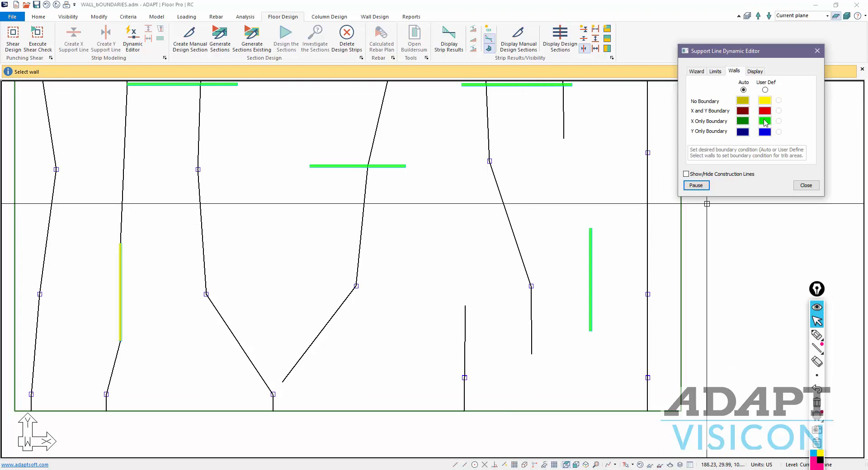
click(778, 90)
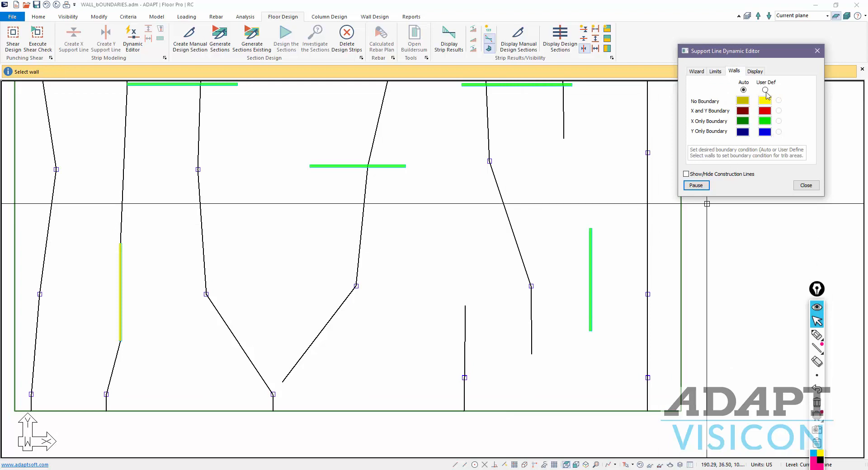
click(779, 100)
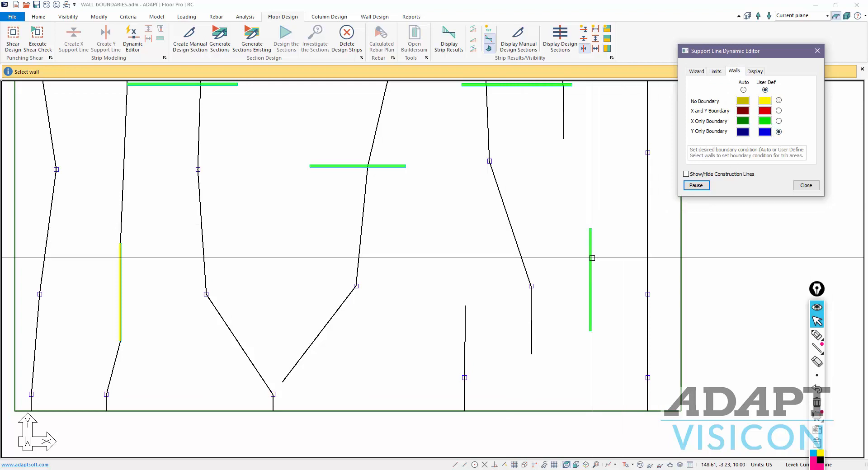
click(591, 277)
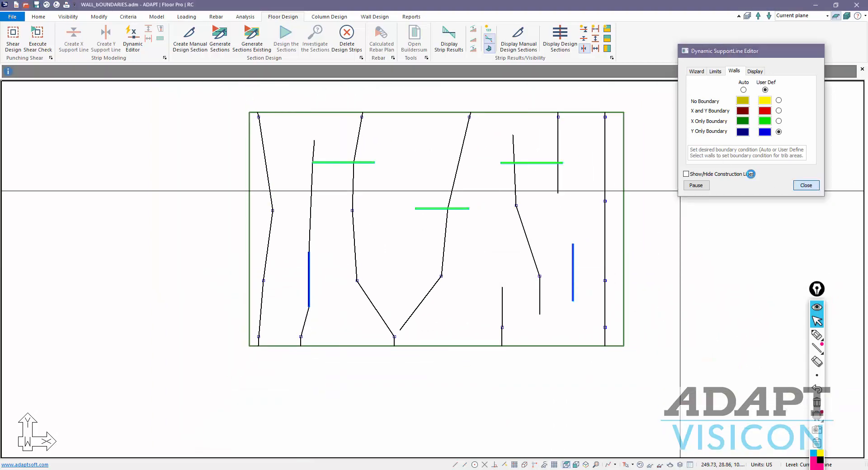
click(805, 185)
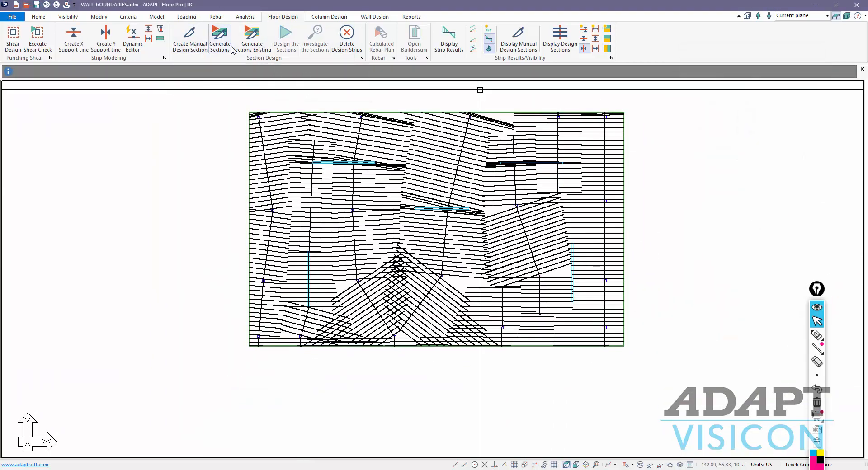
- Regenerate the sections and zoom to the right vertical wall to check where cuts stop
click(220, 39)
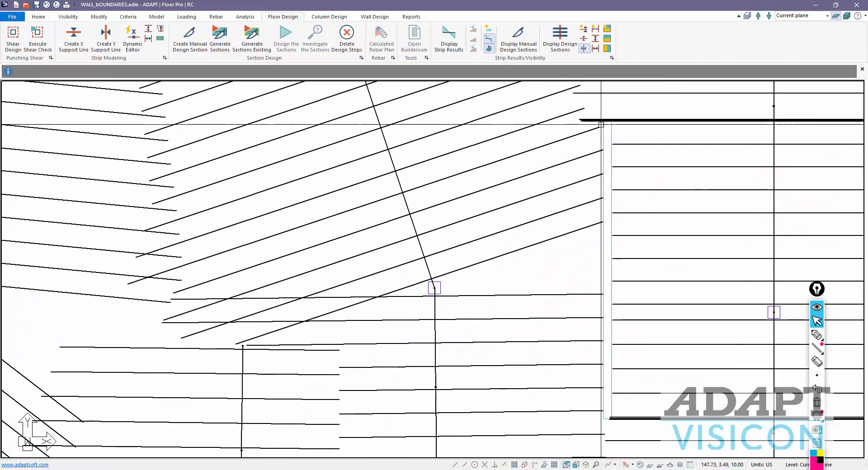
scroll(down, 3)
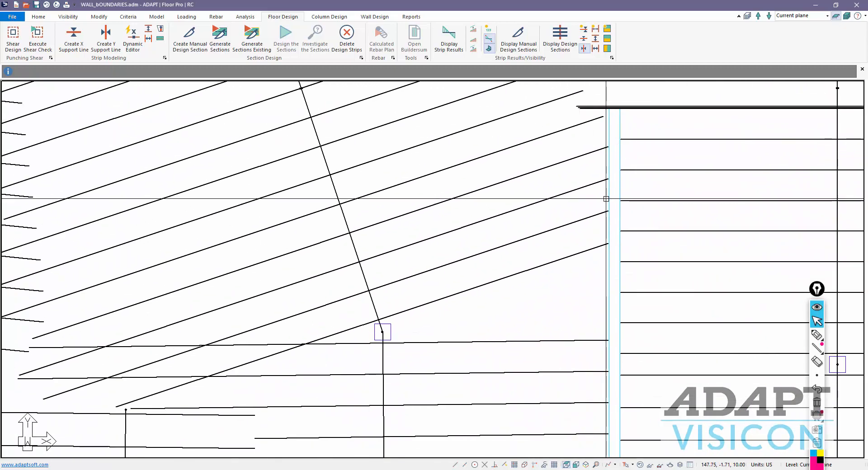